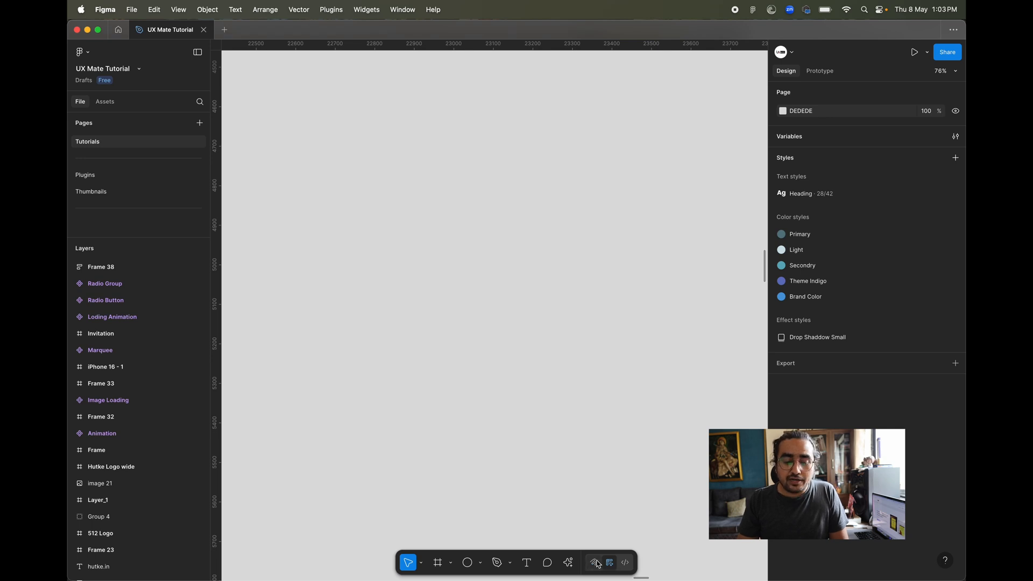
mouse_move(594, 562)
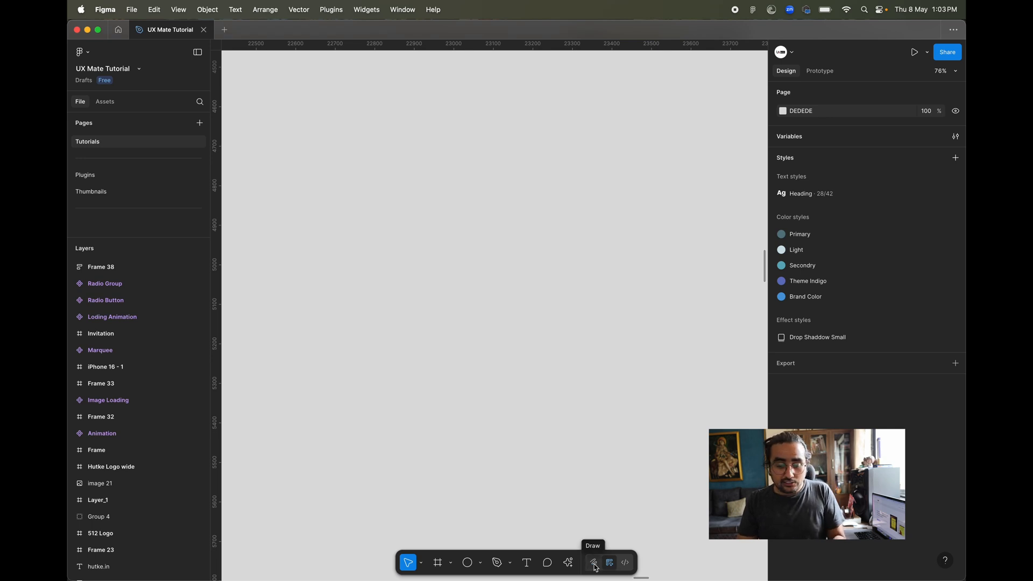
- Enter freehand Draw mode and sketch a trial brush stroke on the canvas
left_click(592, 562)
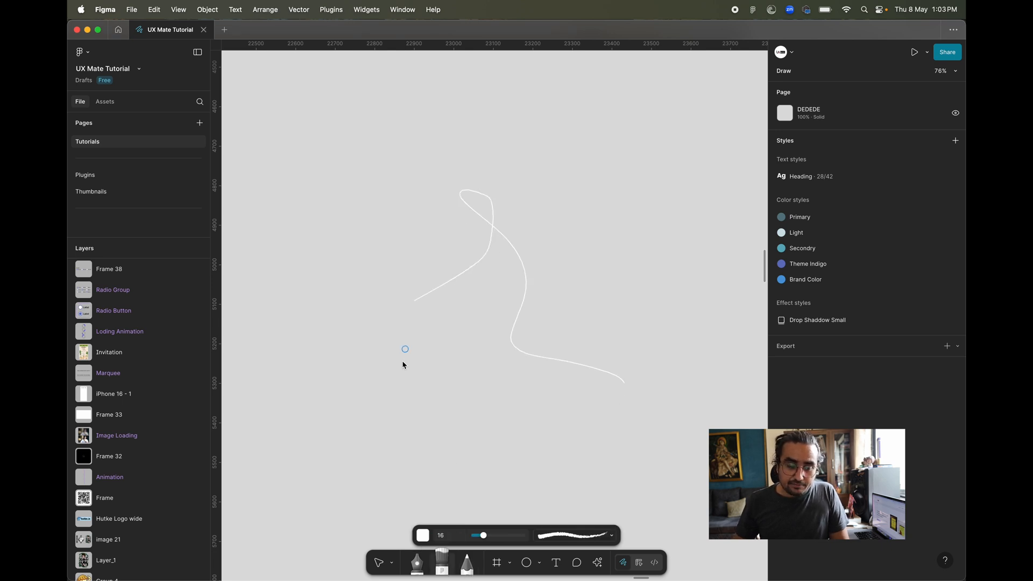
left_click(422, 535)
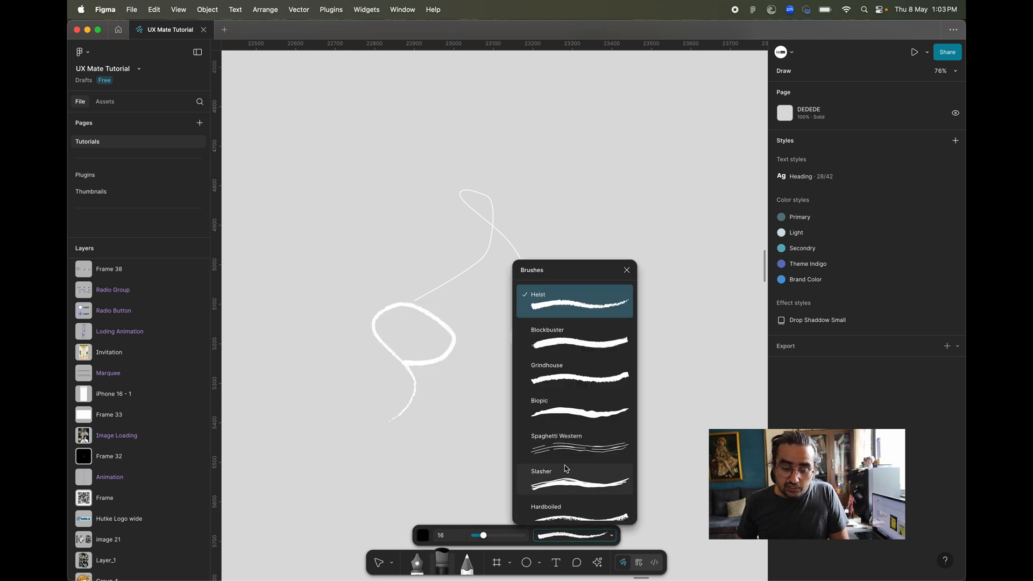
mouse_move(606, 387)
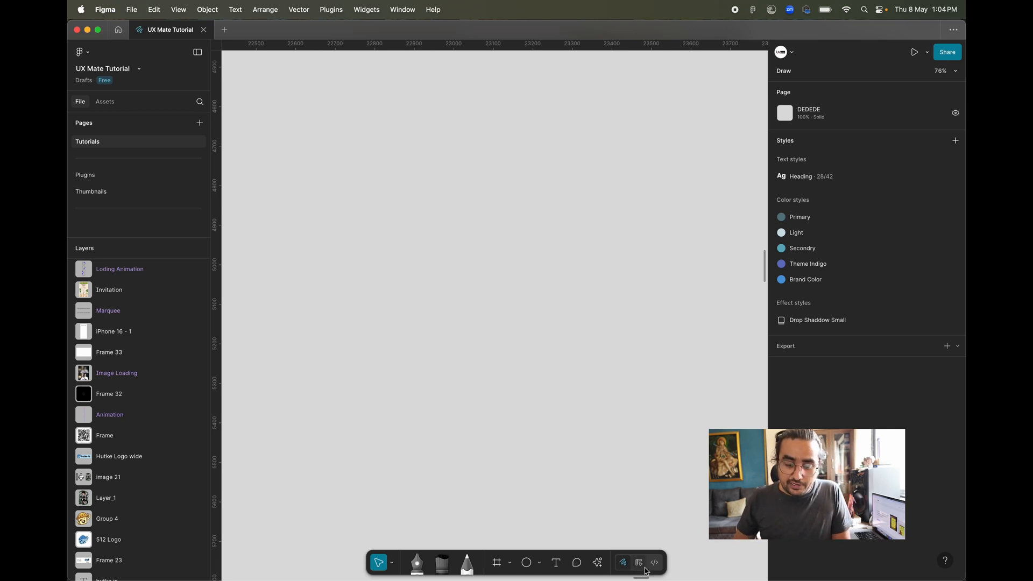
- Back in Design mode, create Frame 39 sized 350 × 400 and dismiss the new-features notice
left_click(609, 562)
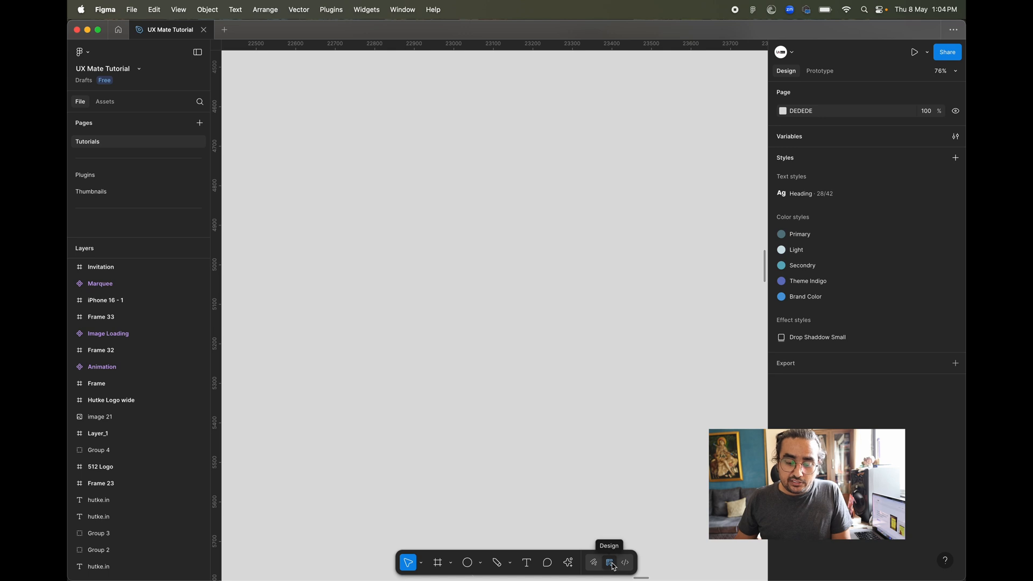
mouse_move(624, 562)
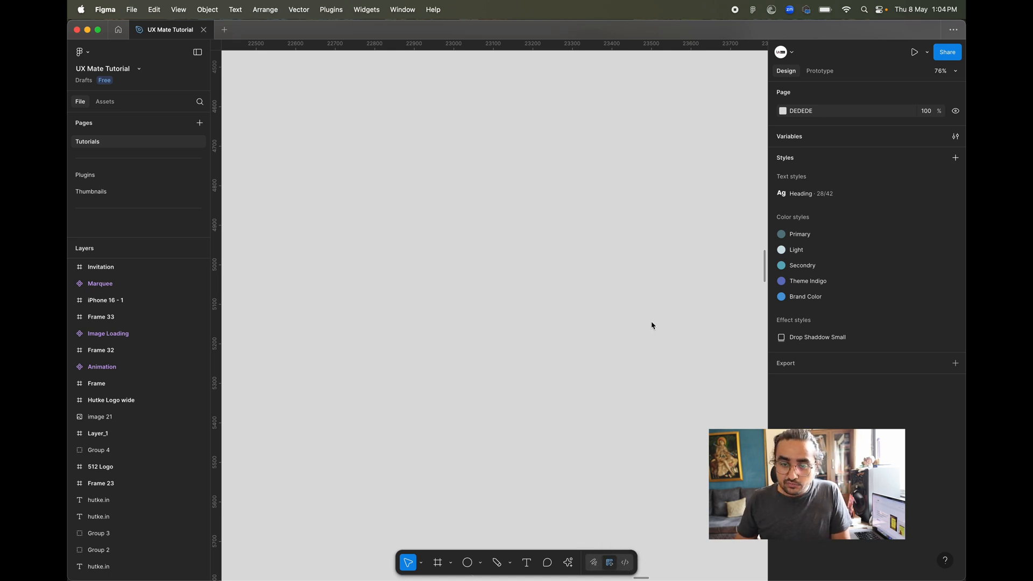
left_click(438, 562)
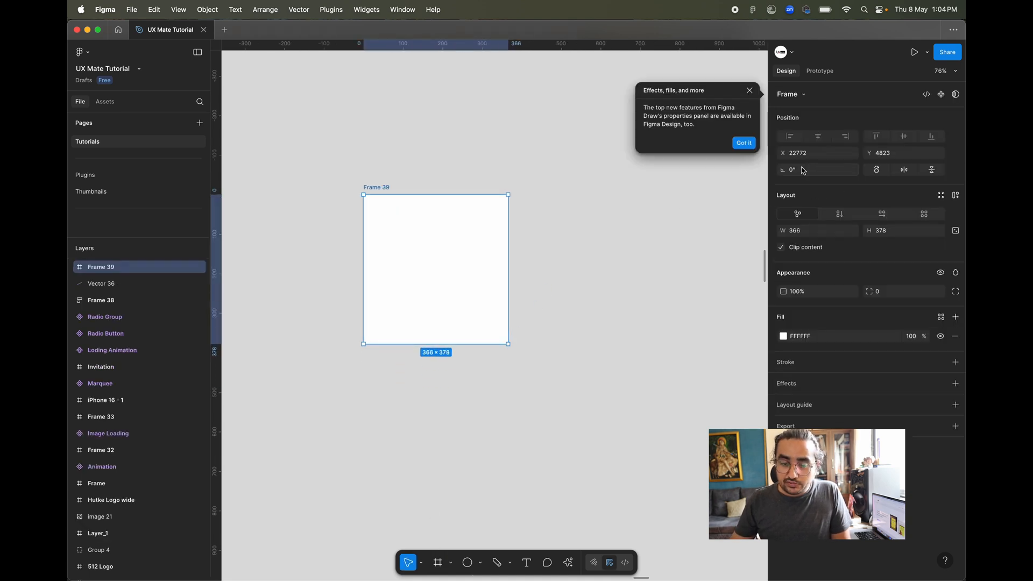
left_click(817, 230)
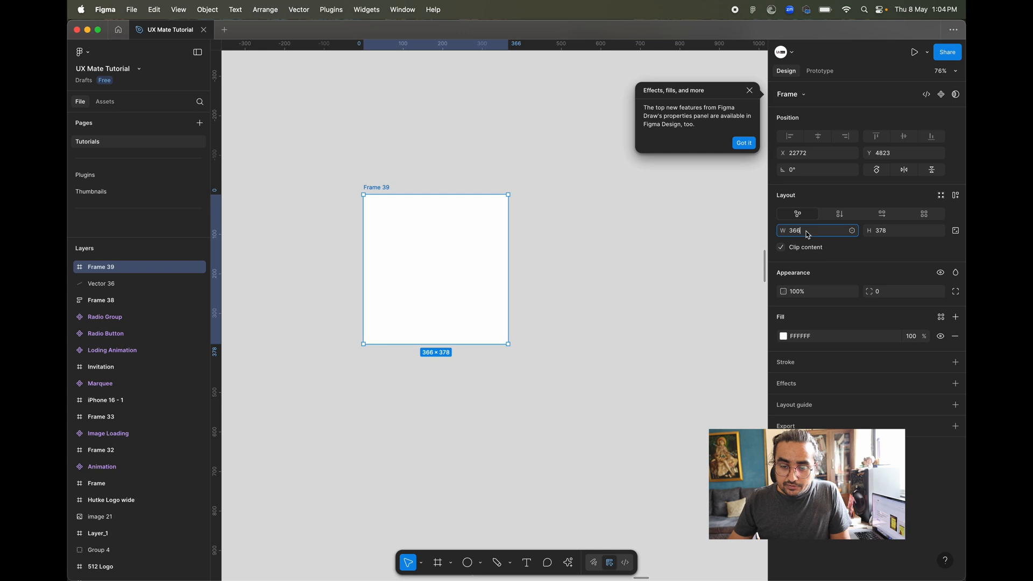
type("350")
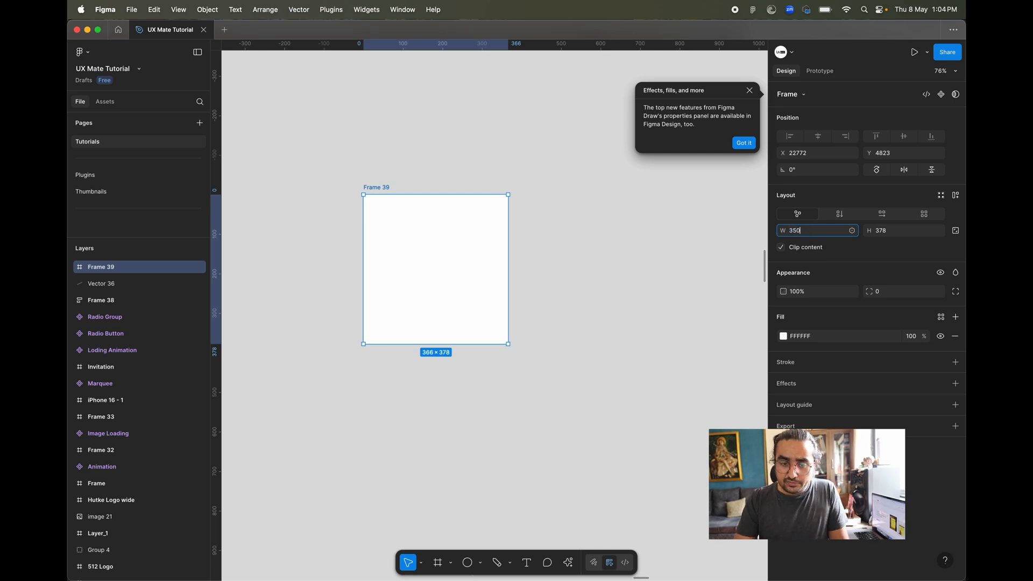
mouse_move(923, 213)
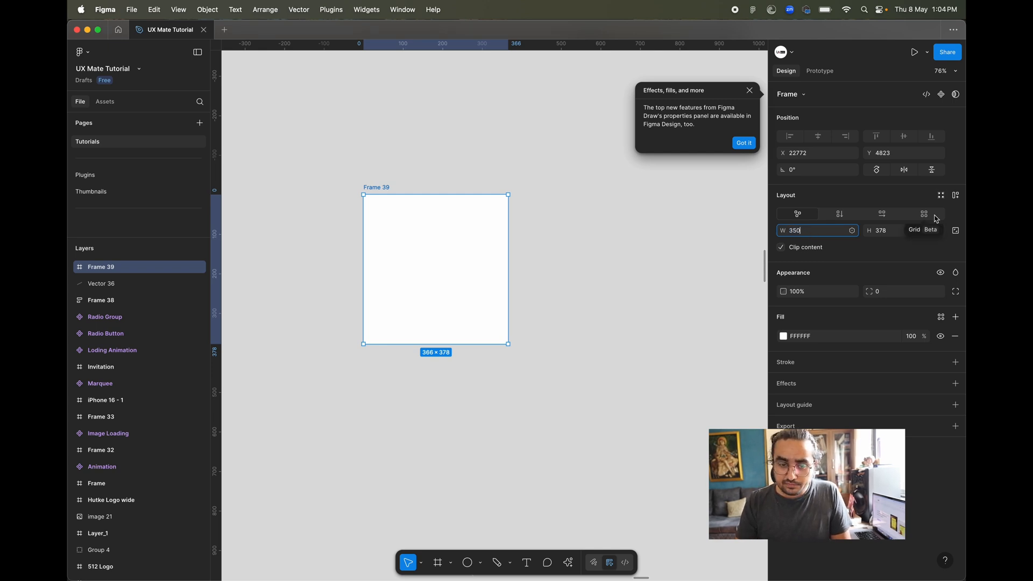
mouse_move(878, 202)
type("400")
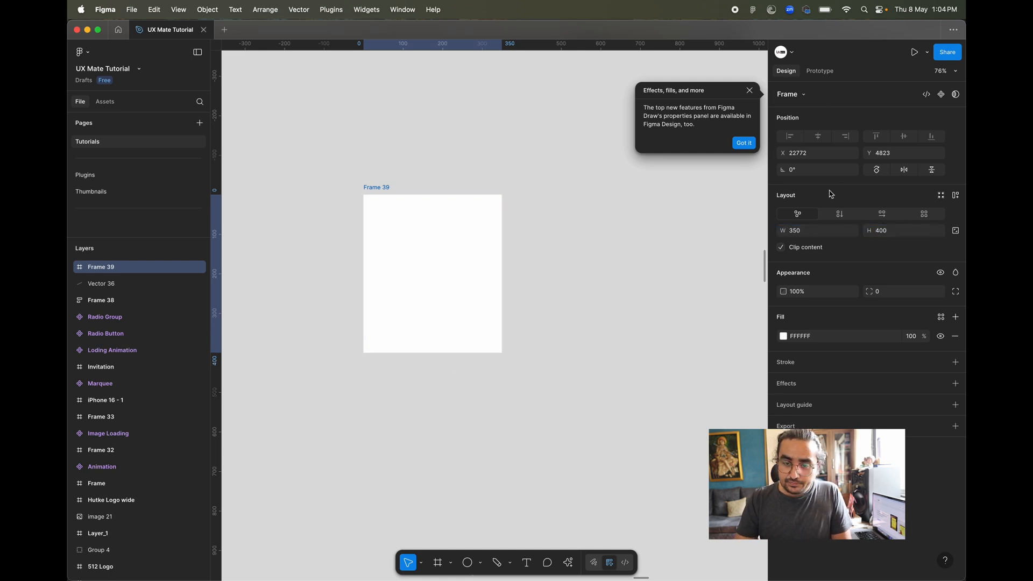
left_click(431, 273)
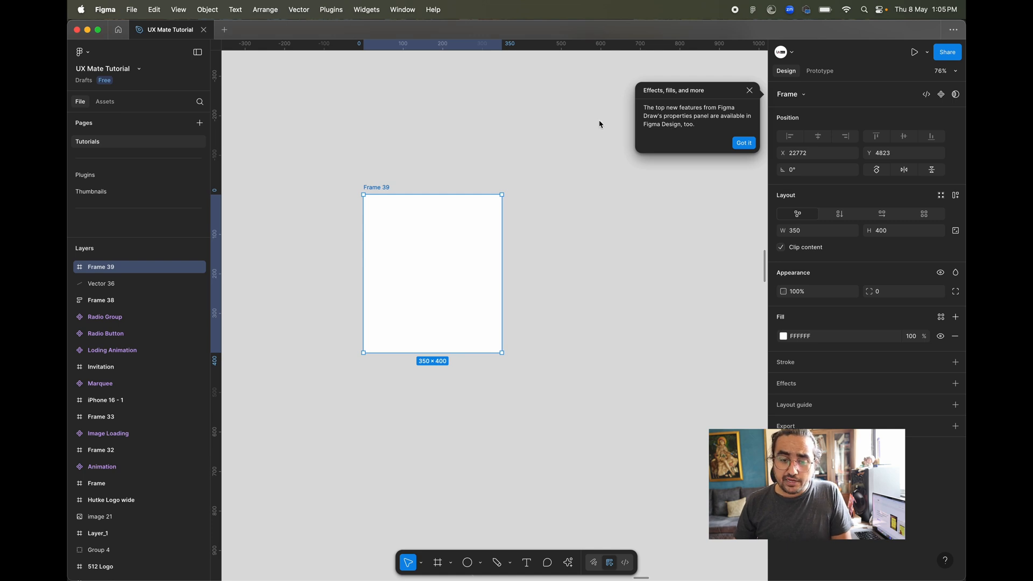
mouse_move(676, 130)
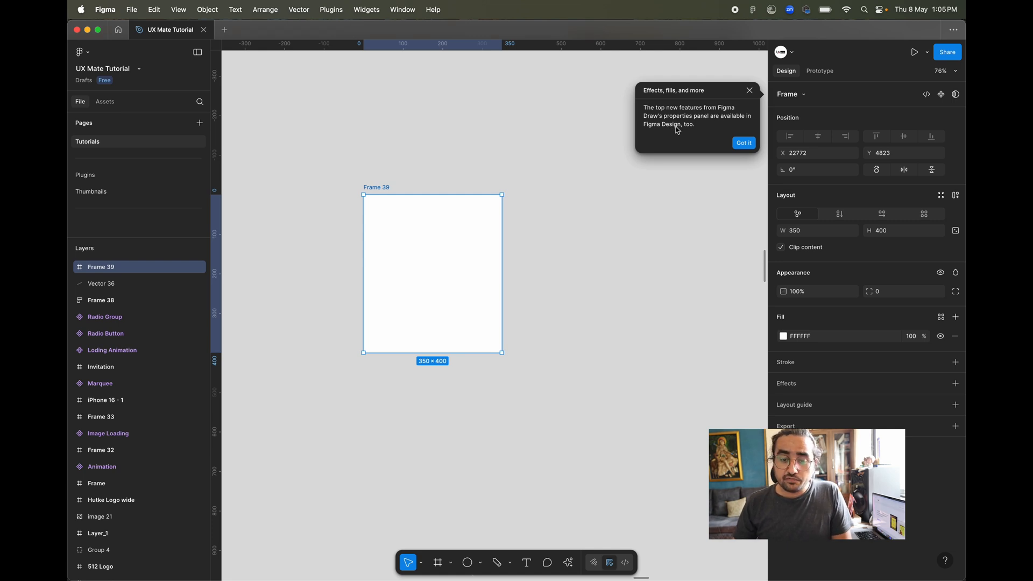
mouse_move(743, 124)
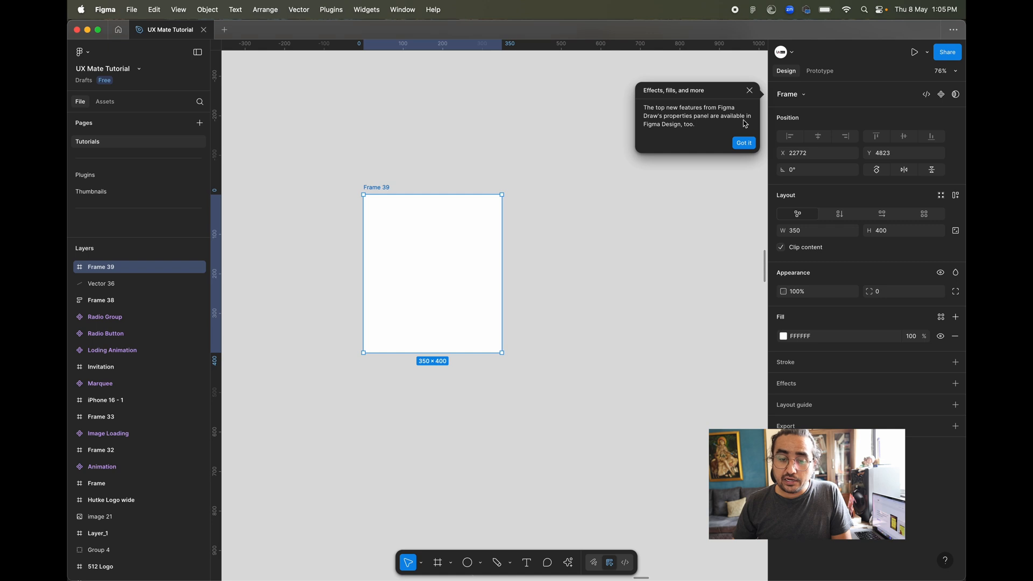
mouse_move(693, 115)
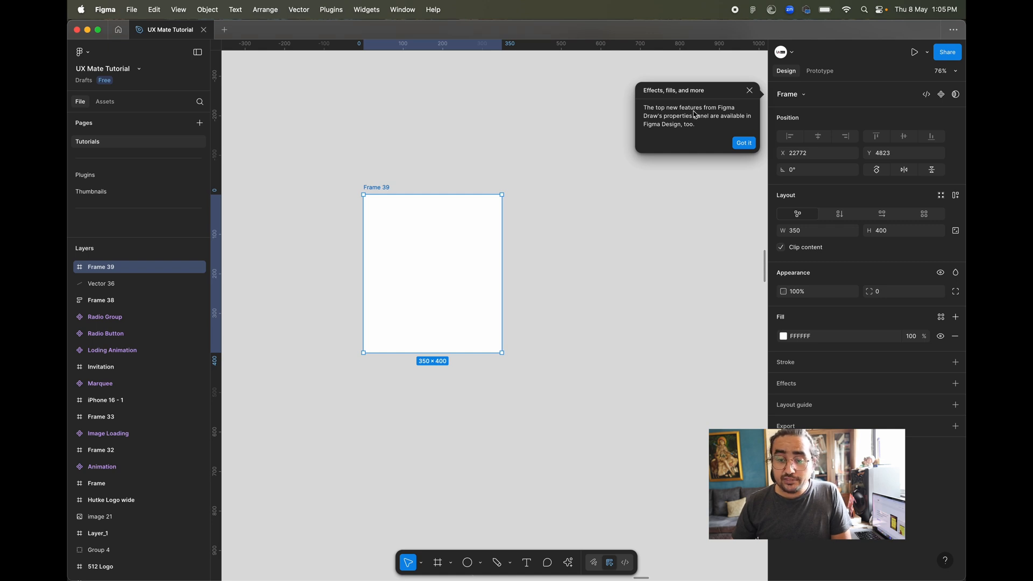
left_click(744, 143)
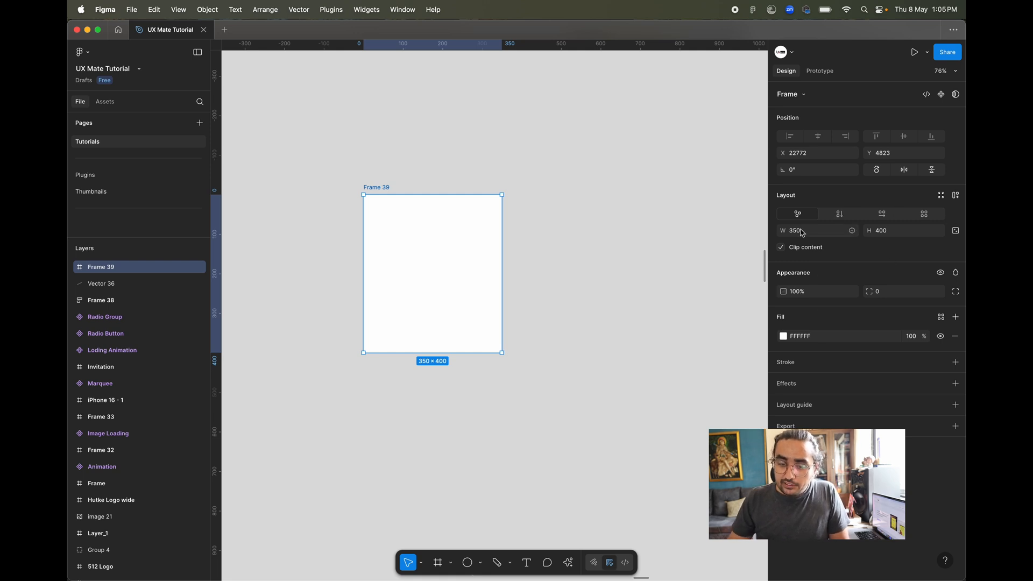
- Apply grid auto layout to Frame 39 and set it to 3 columns by 4 rows
left_click(850, 230)
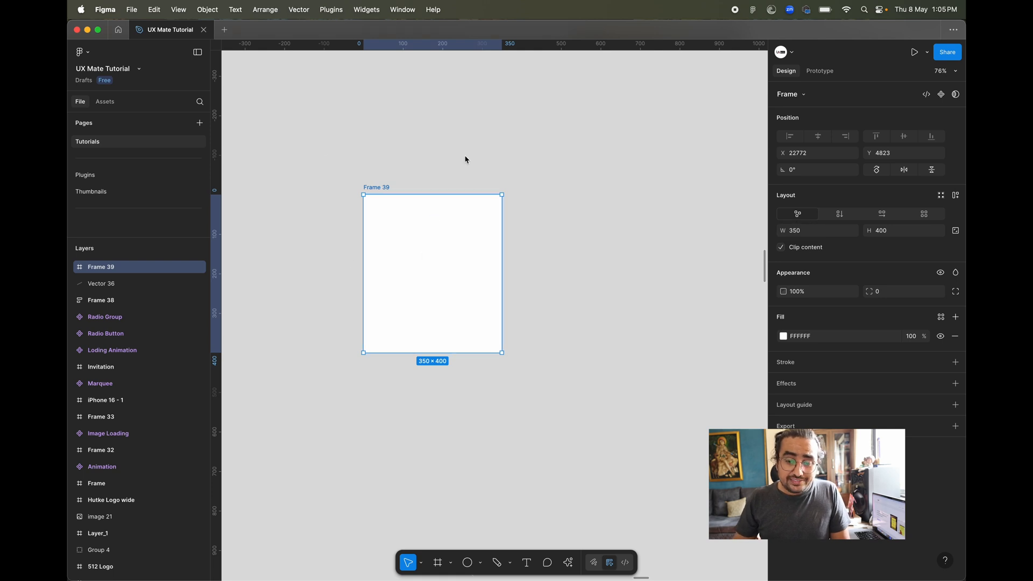
left_click(955, 195)
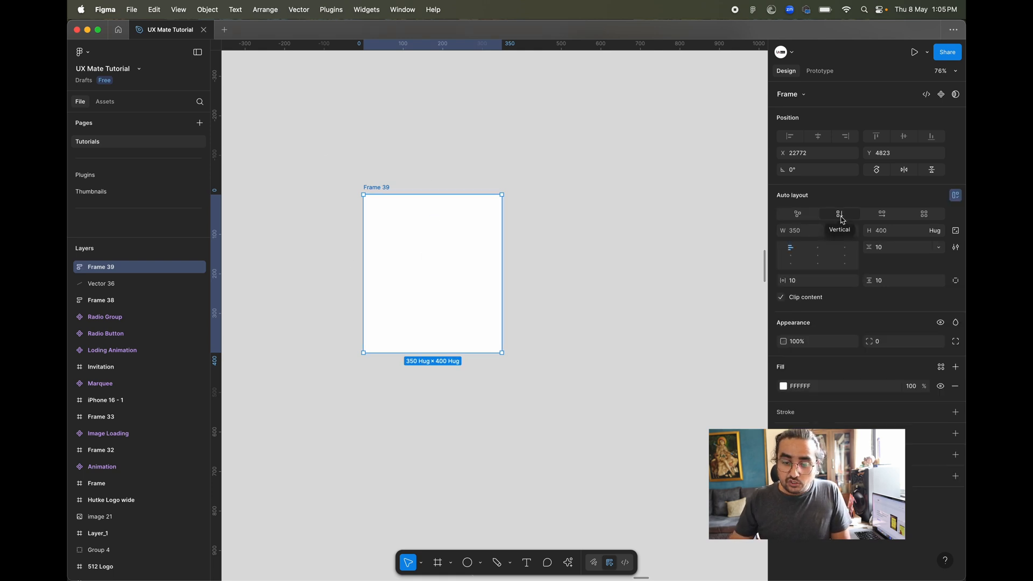
mouse_move(881, 213)
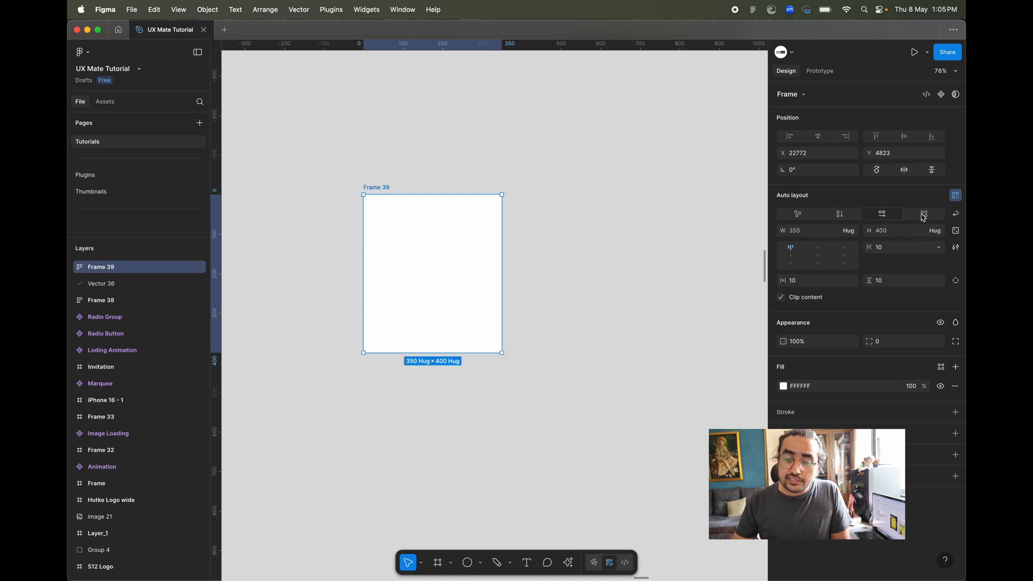
left_click(923, 213)
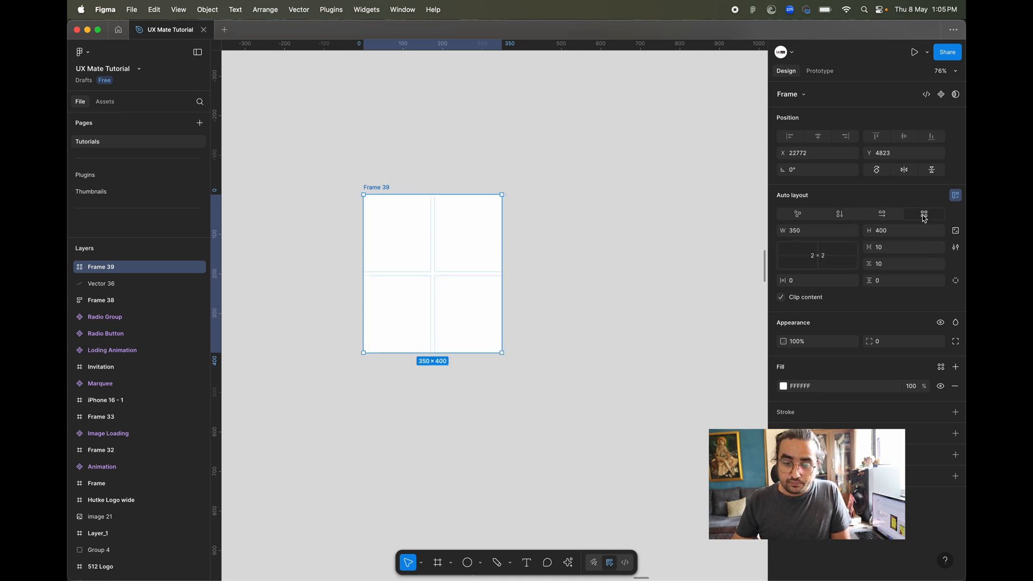
mouse_move(923, 213)
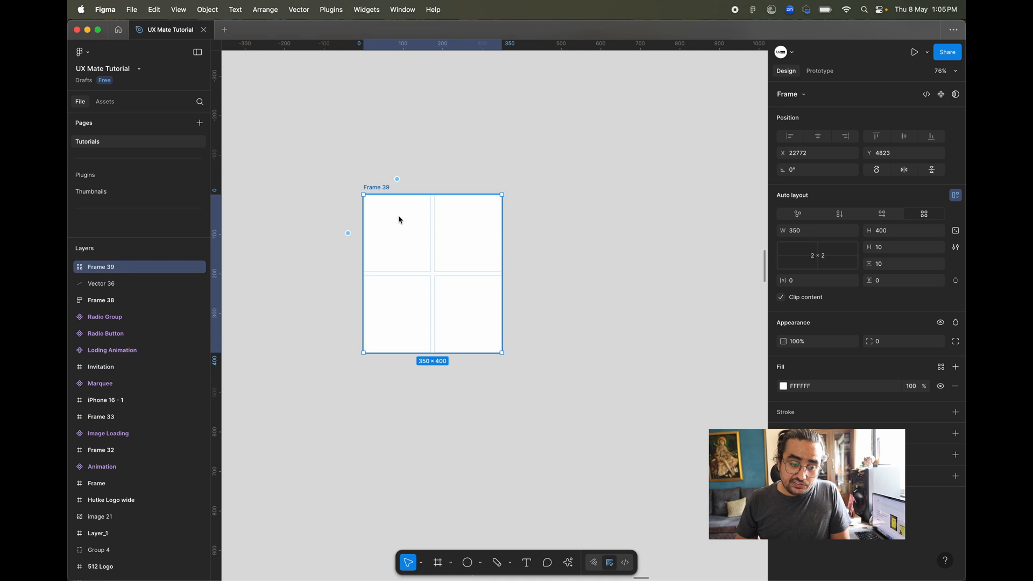
mouse_move(812, 310)
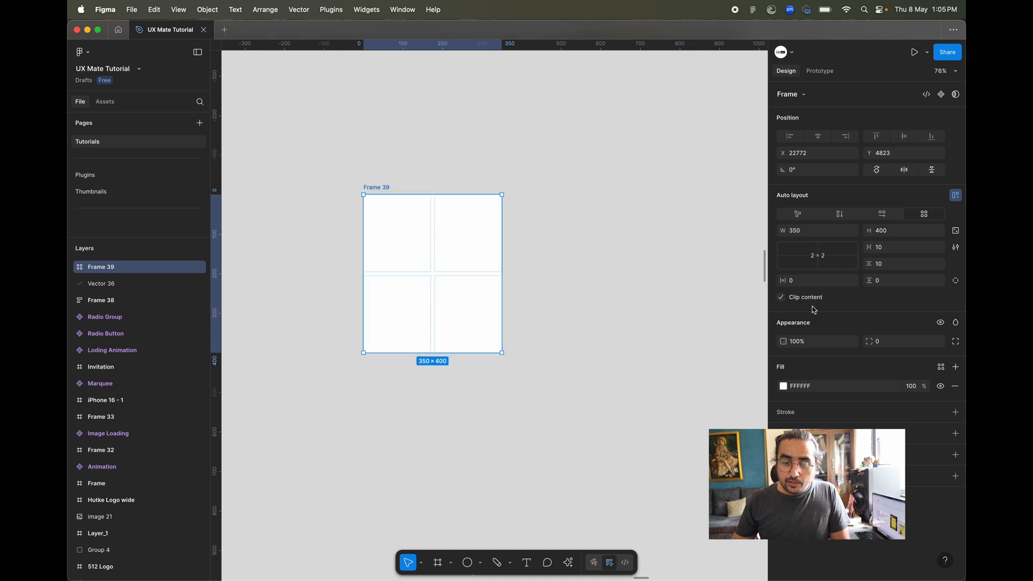
left_click(817, 255)
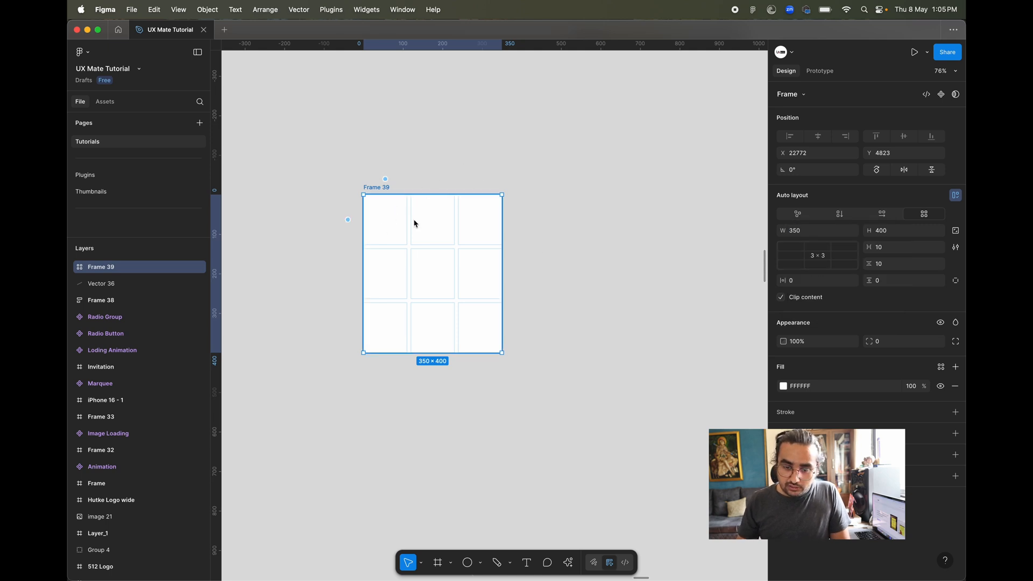
left_click(817, 271)
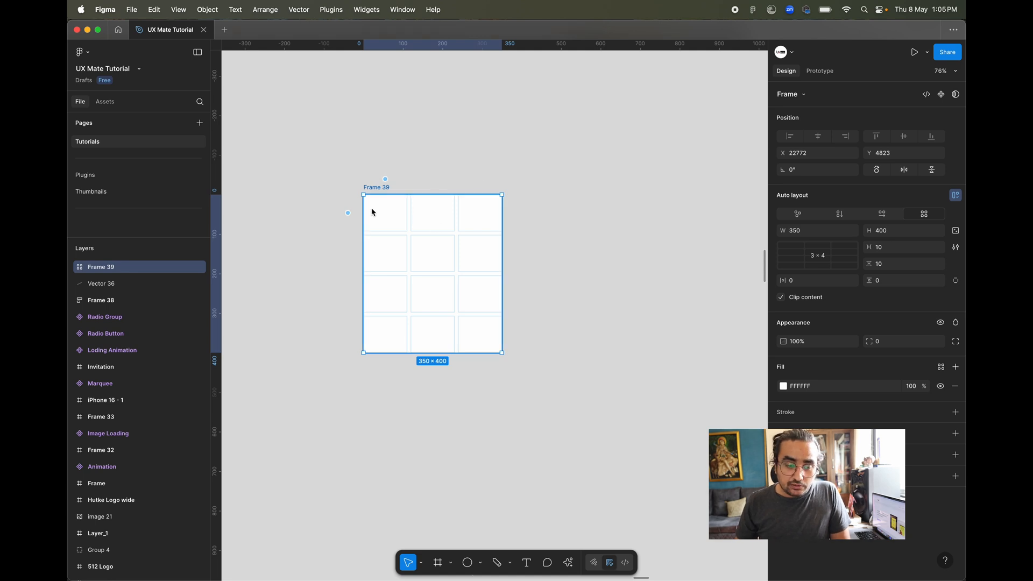
mouse_move(410, 247)
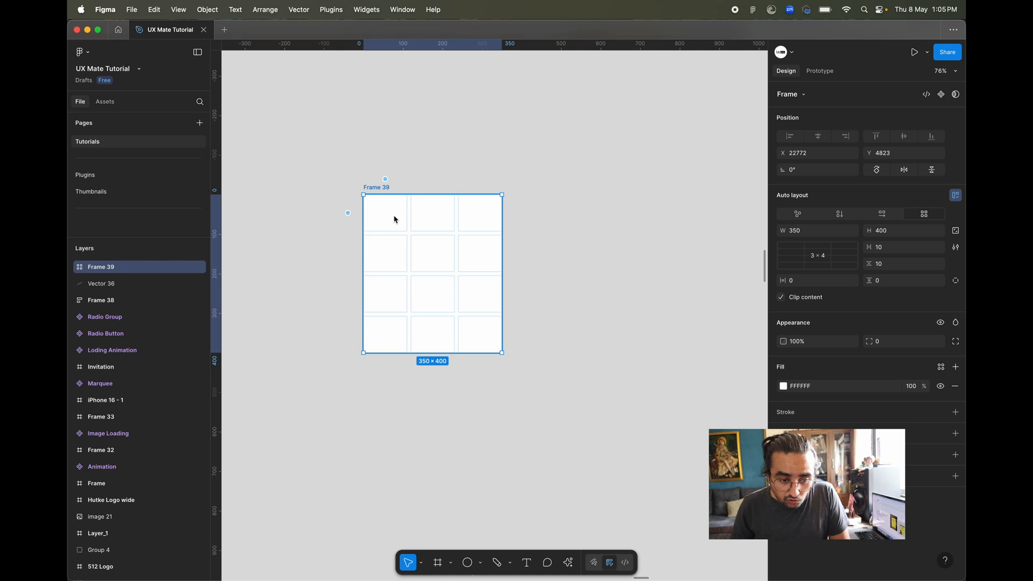
mouse_move(443, 282)
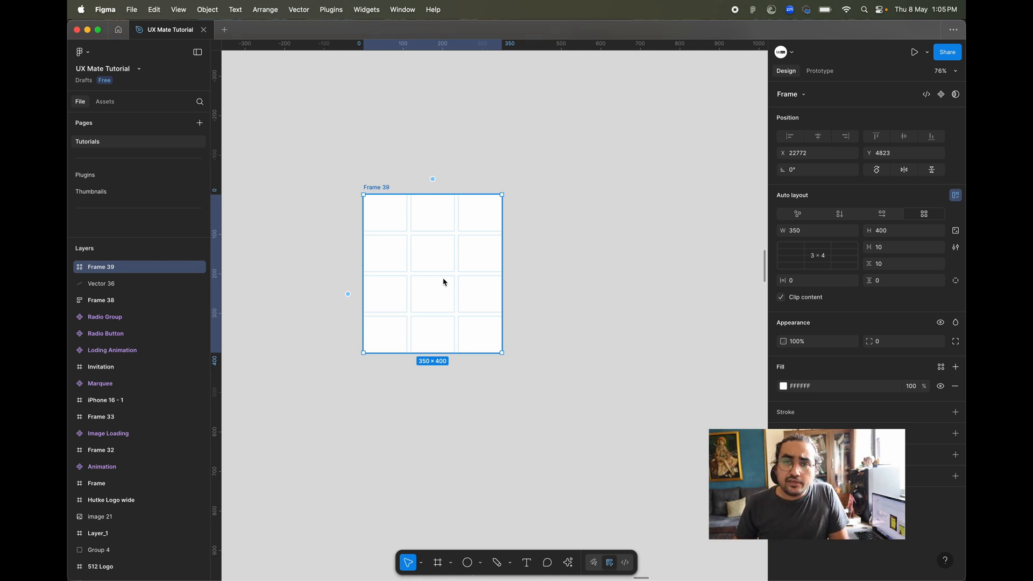
mouse_move(369, 202)
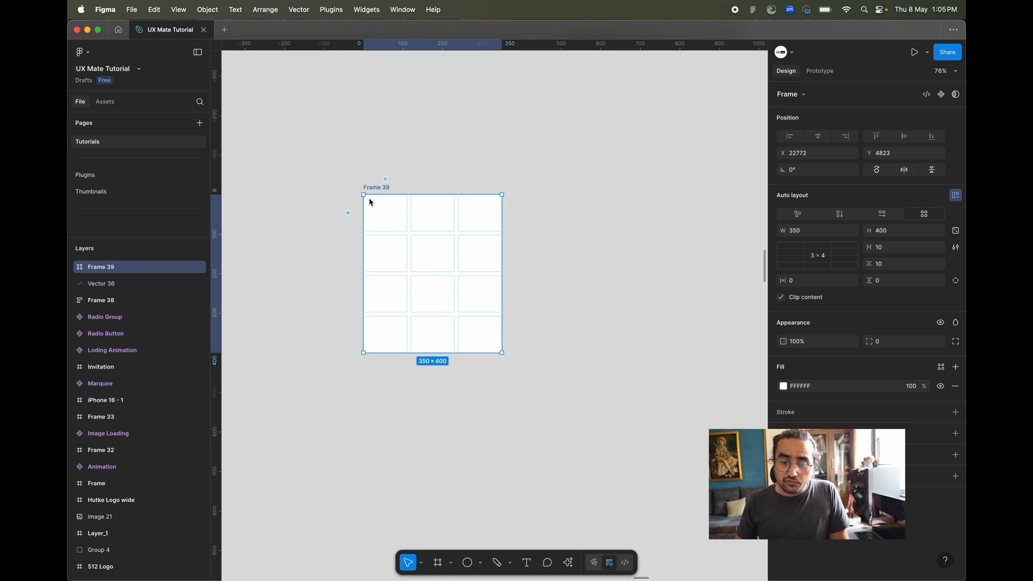
mouse_move(346, 225)
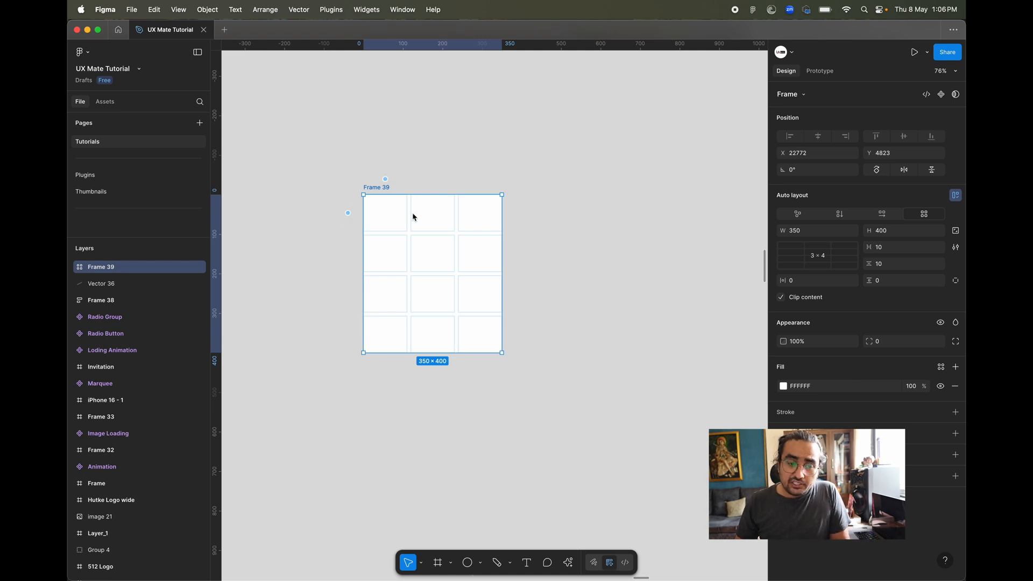
mouse_move(350, 201)
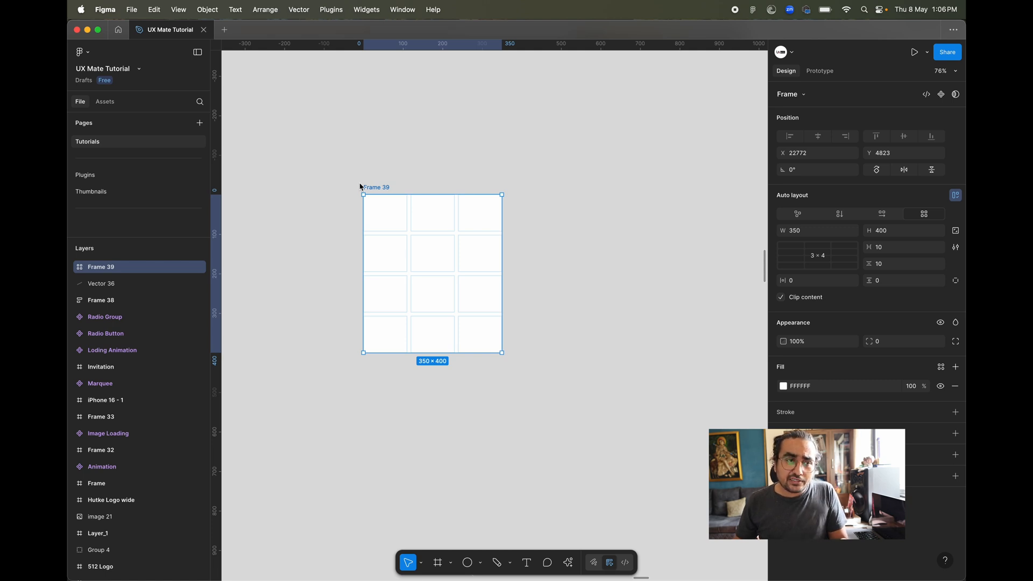
mouse_move(564, 330)
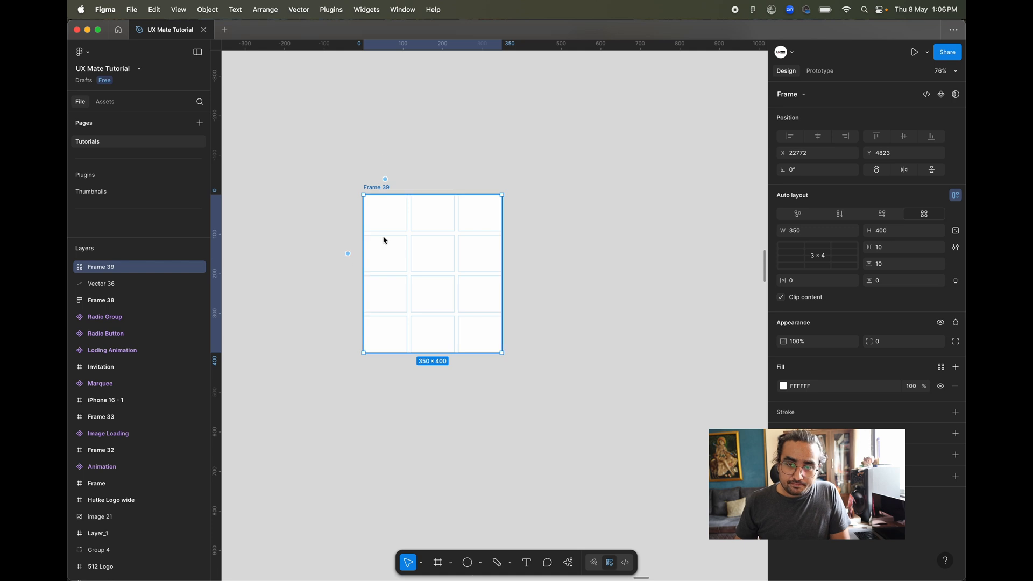
mouse_move(351, 232)
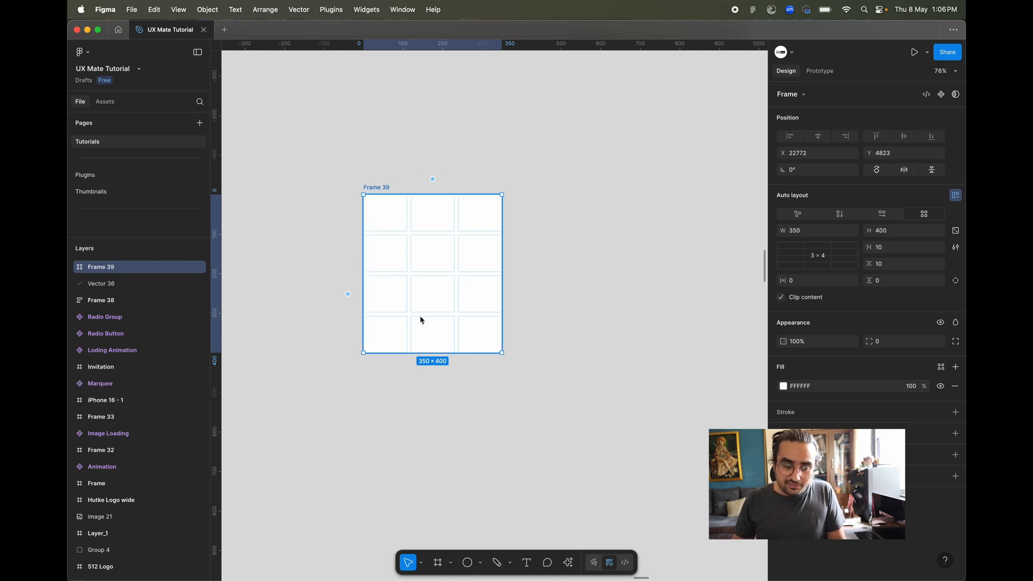
mouse_move(400, 228)
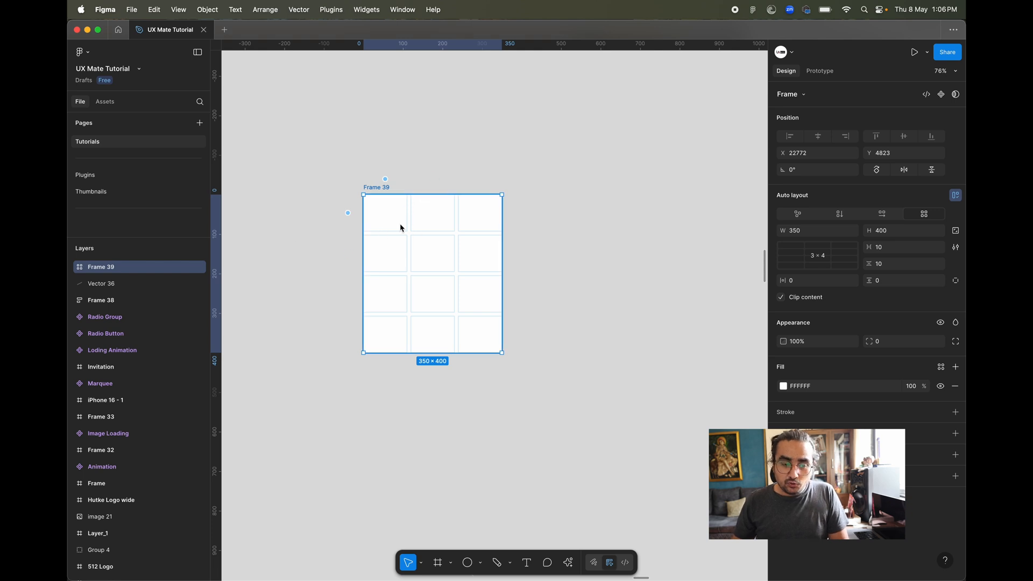
- Give the frame corner radius 8 and add a 'Card Title' text layer
left_click(902, 341)
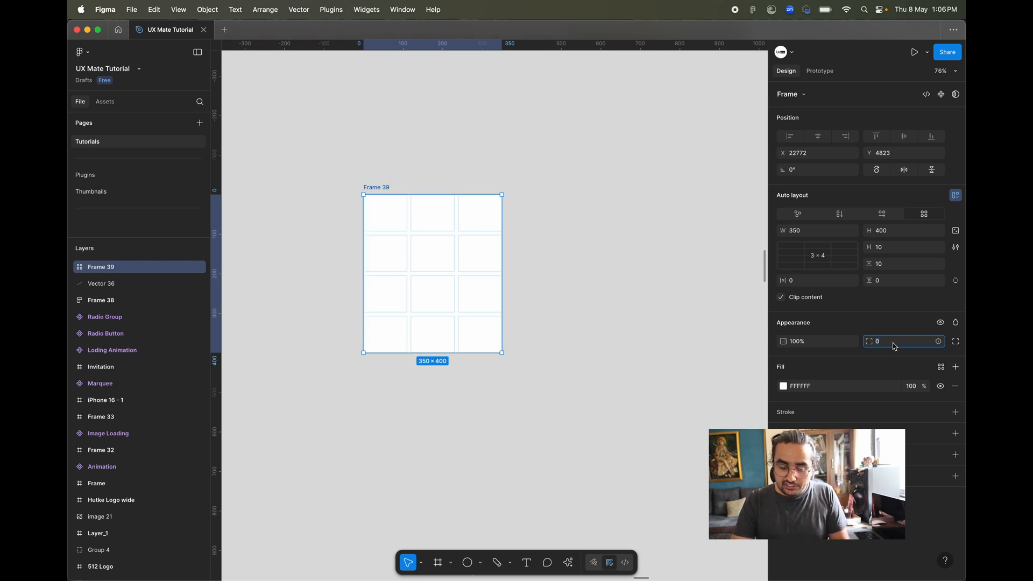
type("8")
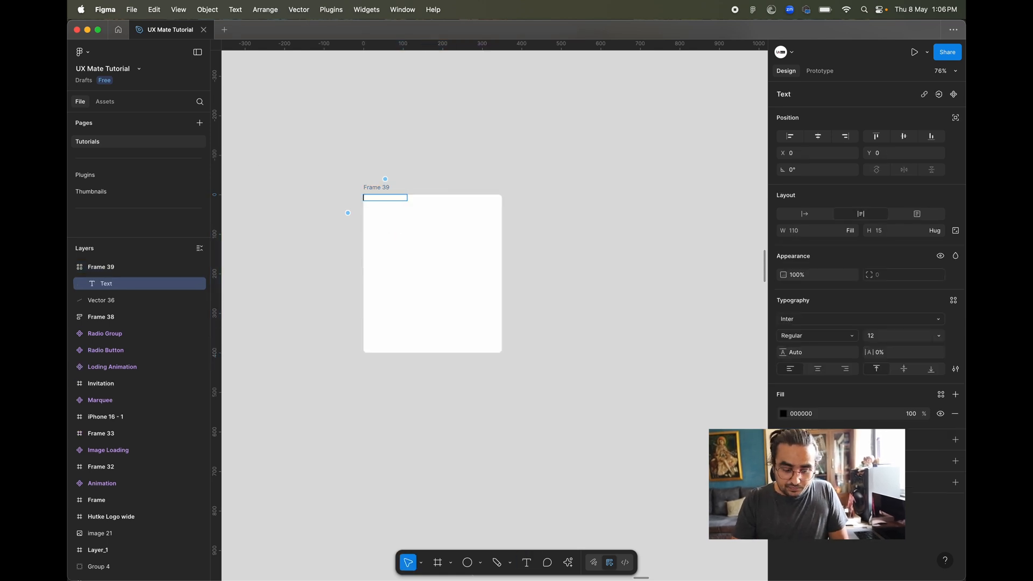
type("Card Til")
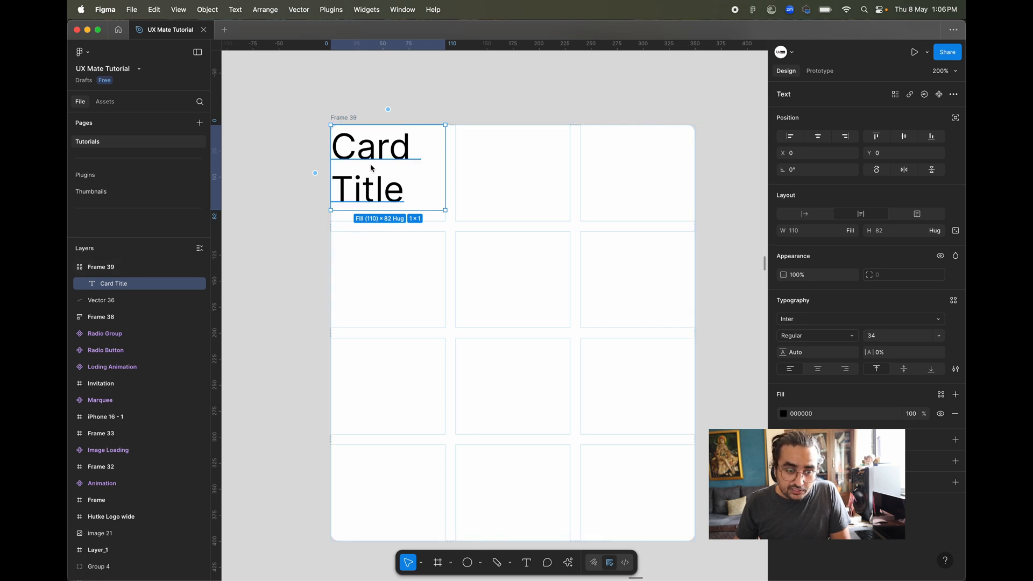
mouse_move(421, 180)
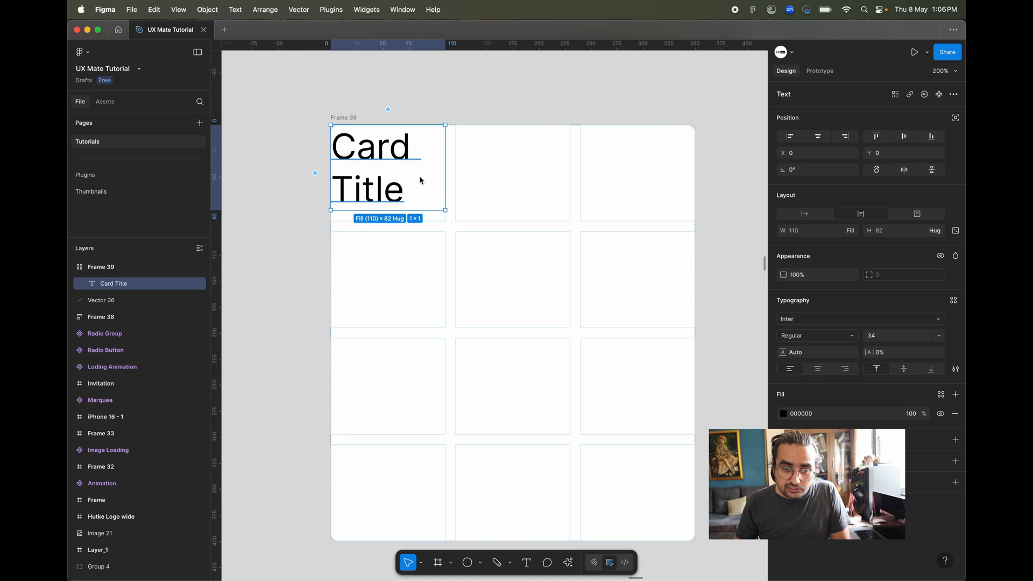
mouse_move(368, 137)
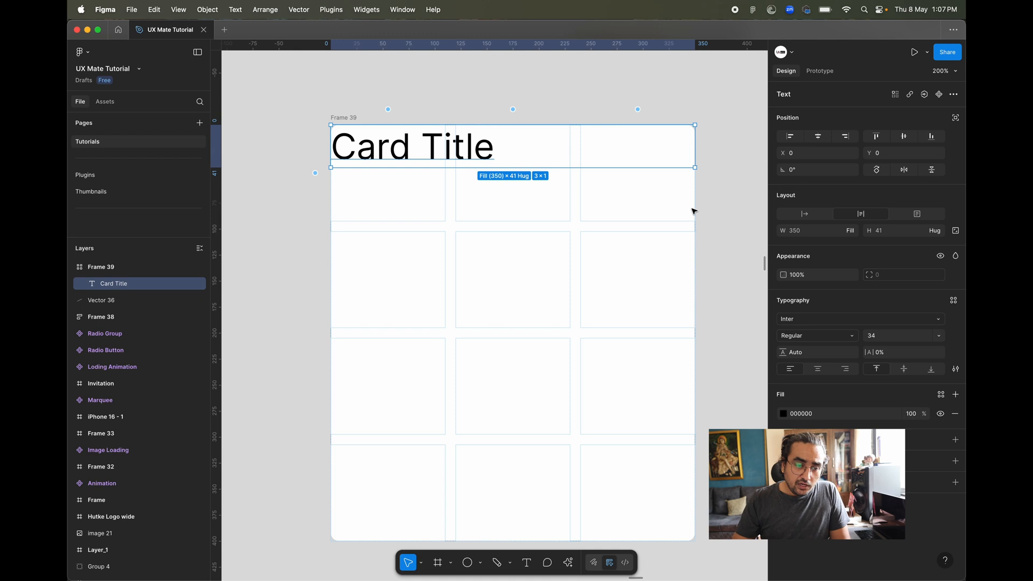
mouse_move(696, 149)
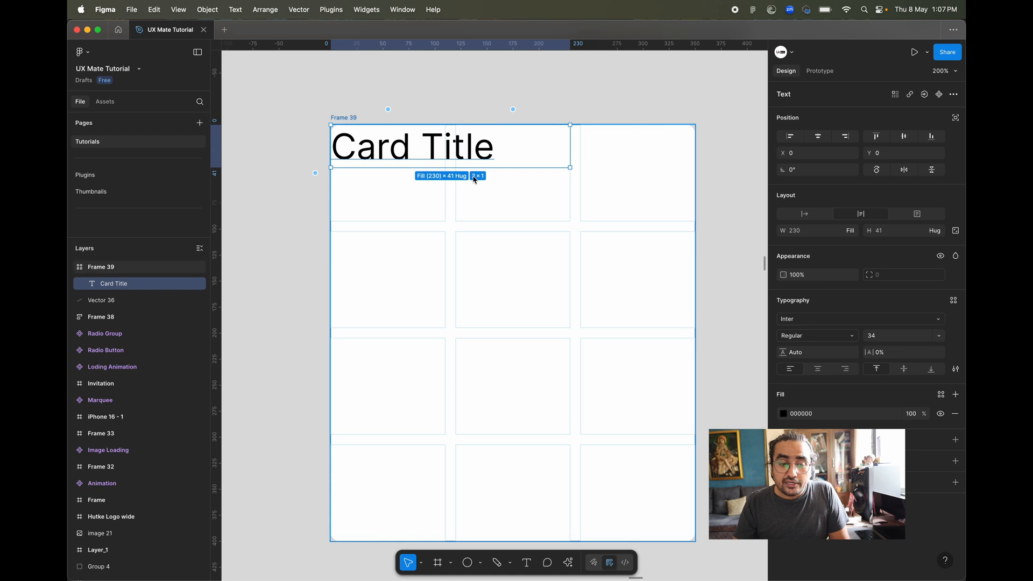
mouse_move(560, 136)
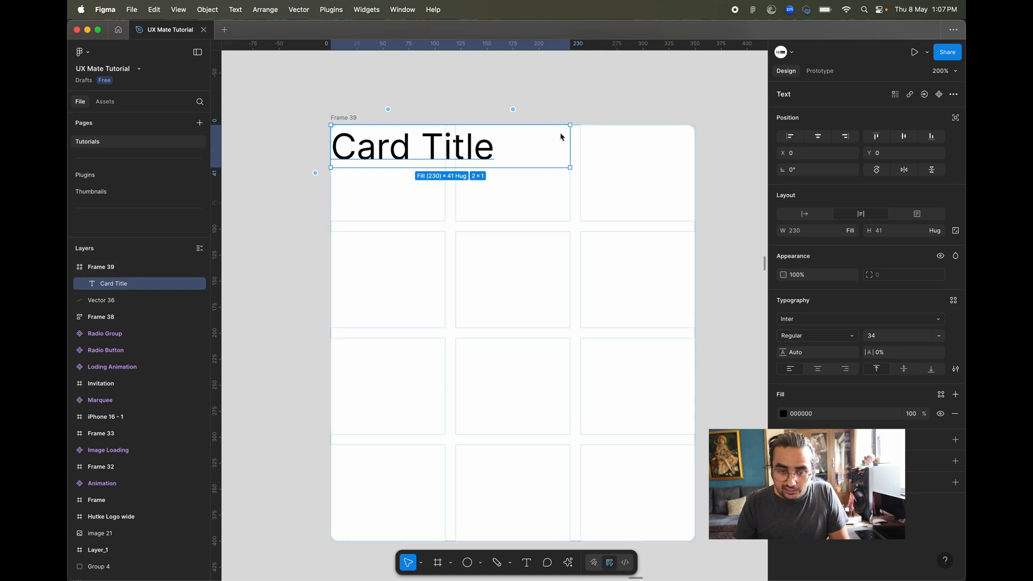
mouse_move(709, 205)
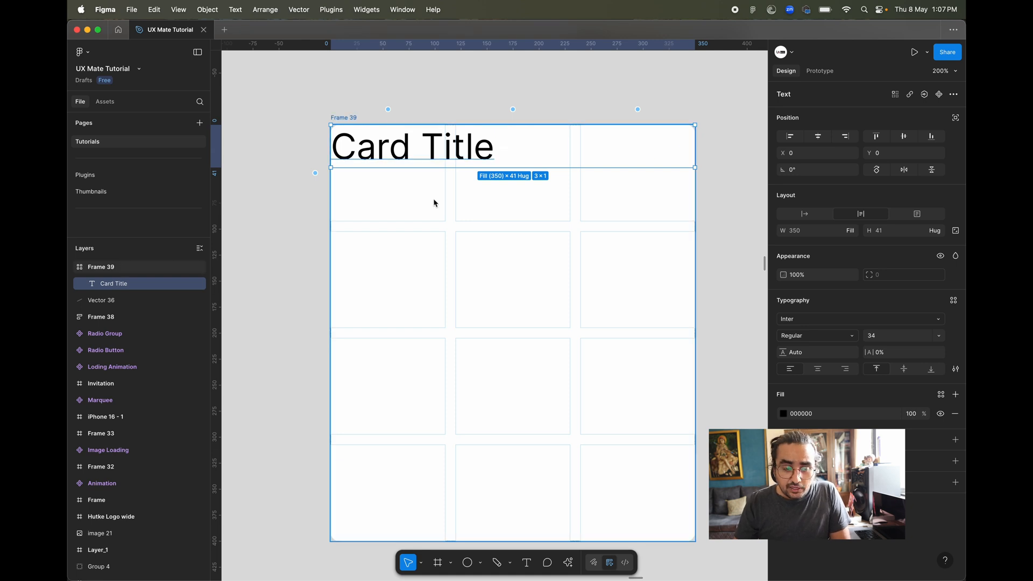
mouse_move(383, 216)
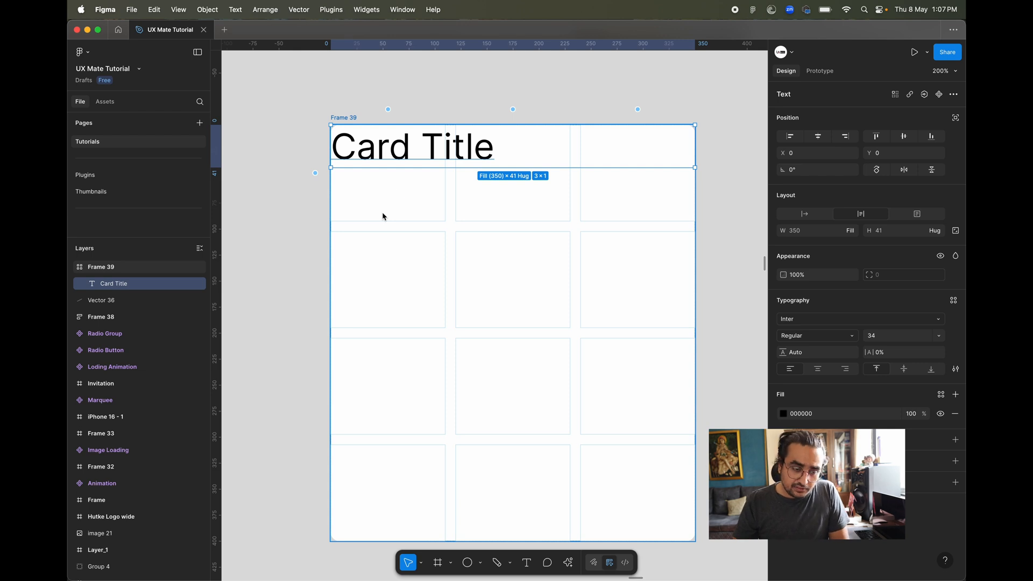
mouse_move(357, 183)
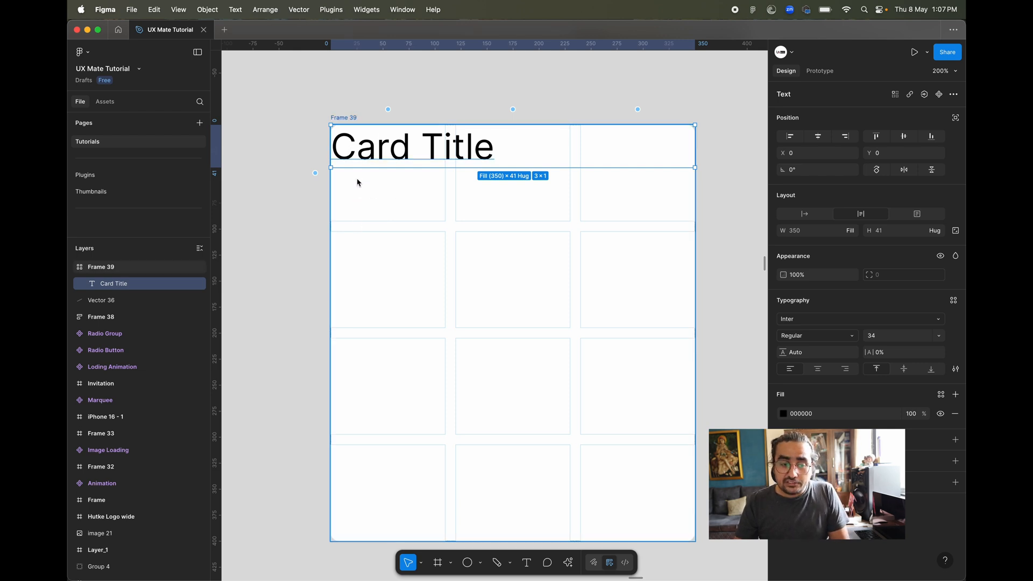
mouse_move(372, 208)
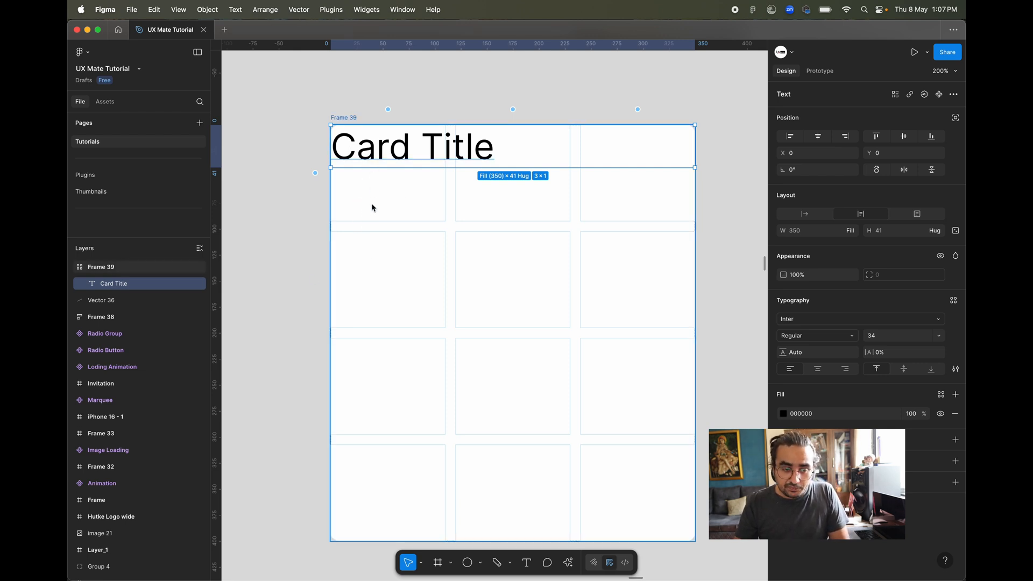
mouse_move(378, 215)
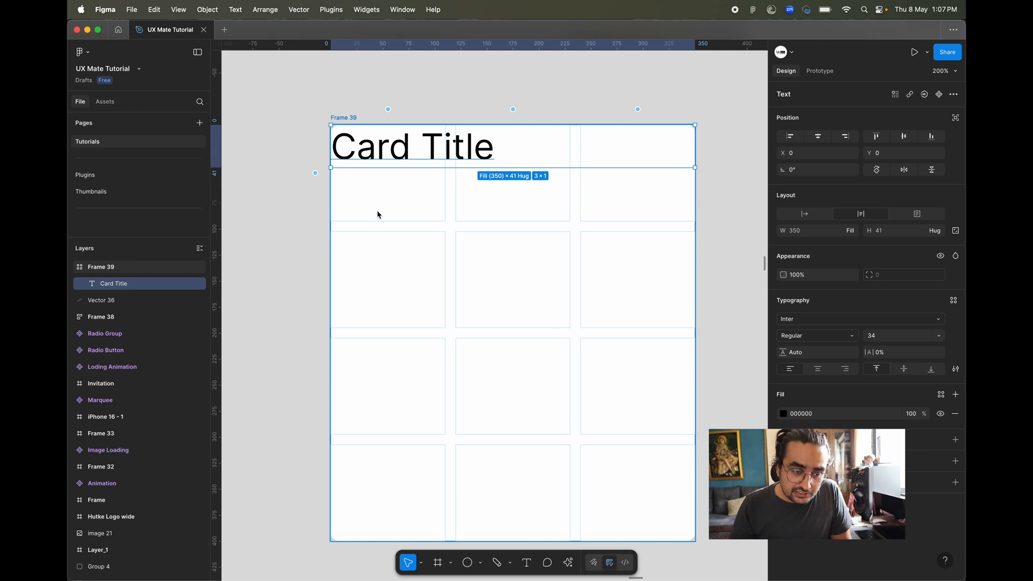
- Select the card frame to place the image rectangle below the title
left_click(309, 175)
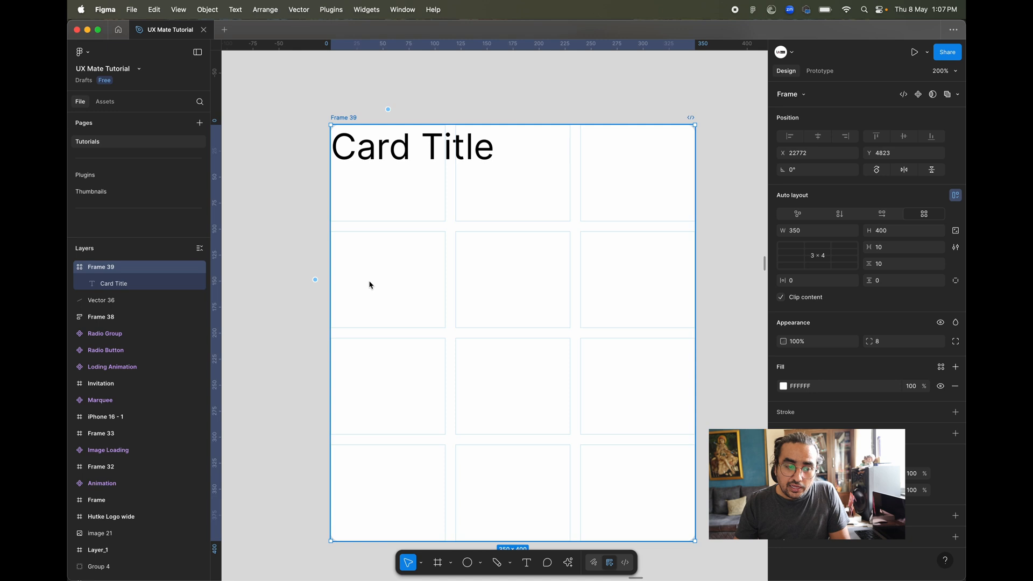
mouse_move(384, 186)
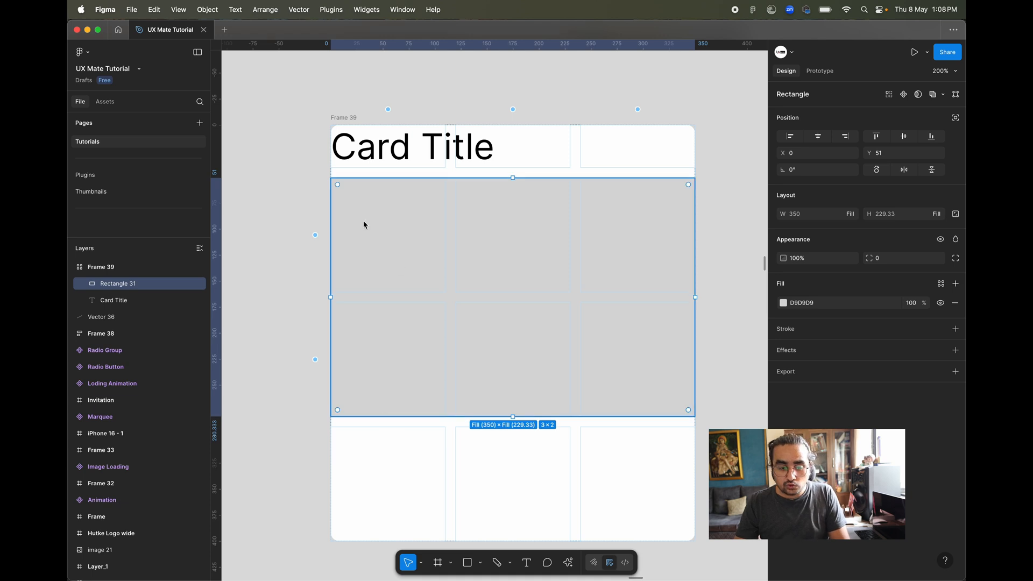
mouse_move(848, 195)
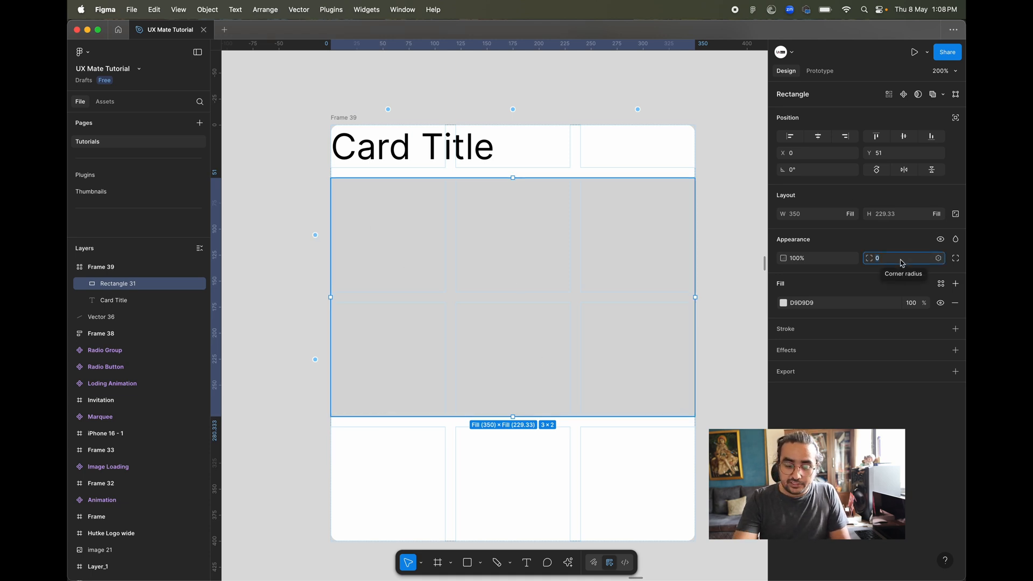
- Round the image rectangle to radius 8, fill it with the Light style, and select the title
type("8")
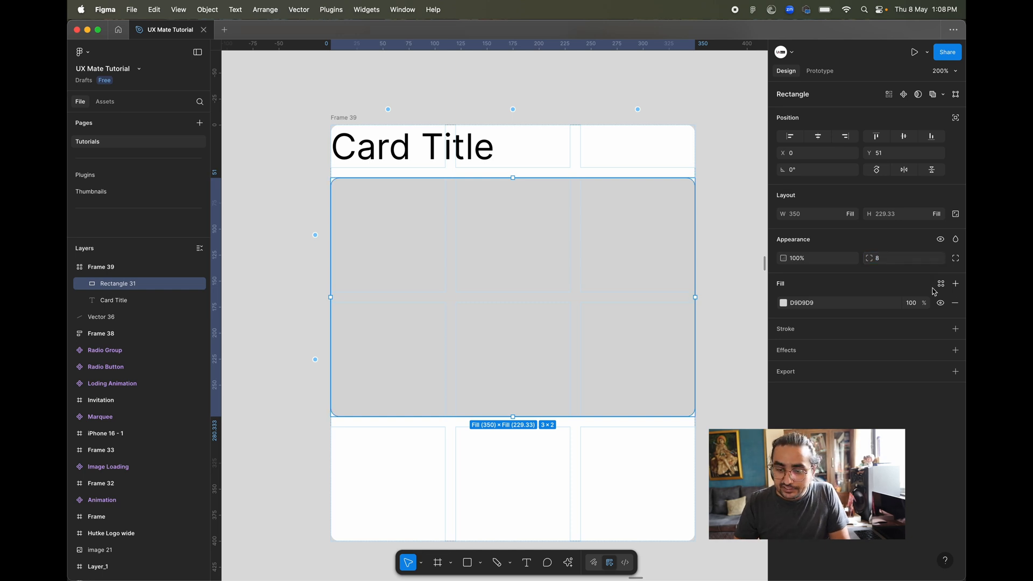
left_click(941, 284)
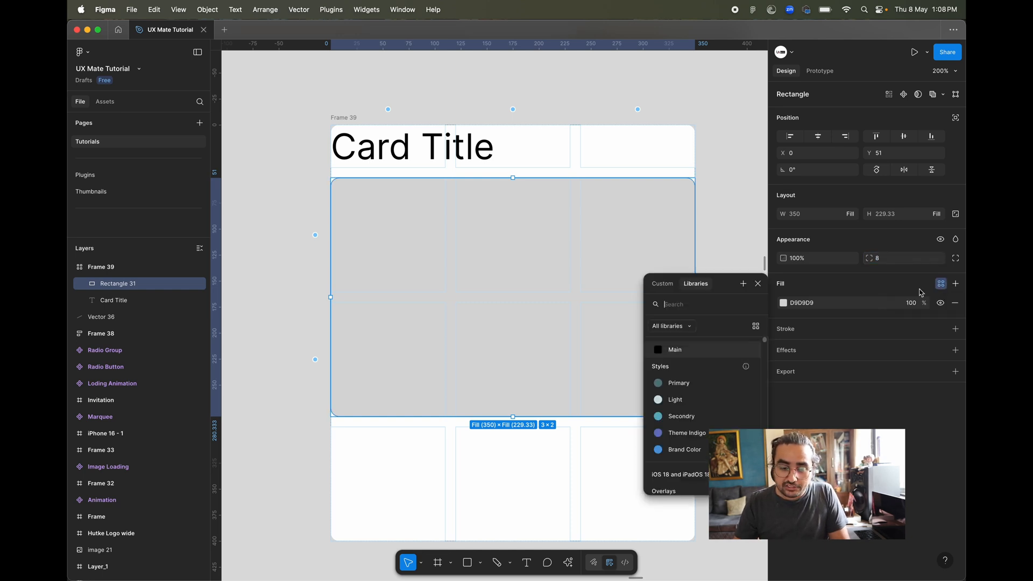
left_click(675, 399)
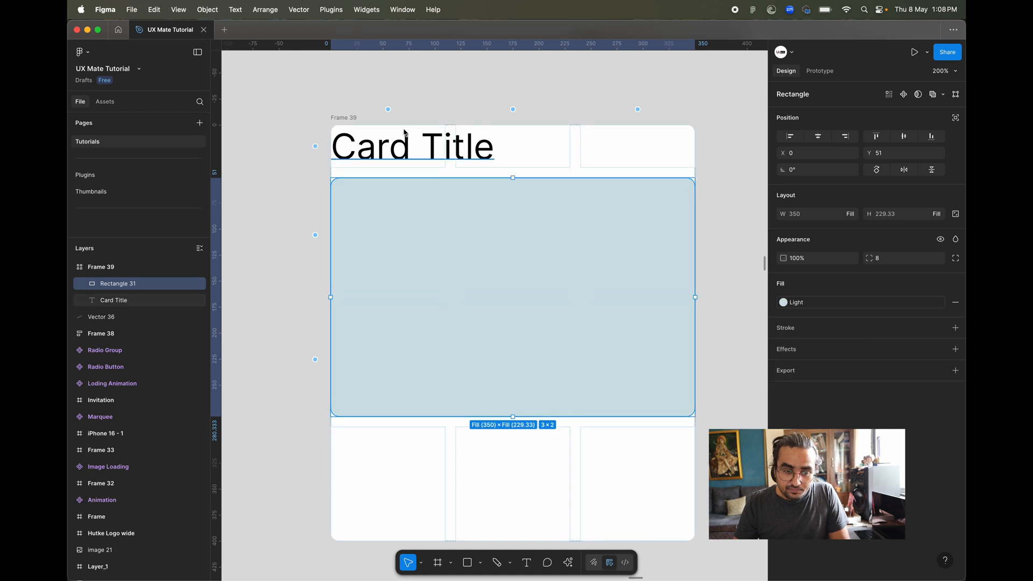
left_click(113, 300)
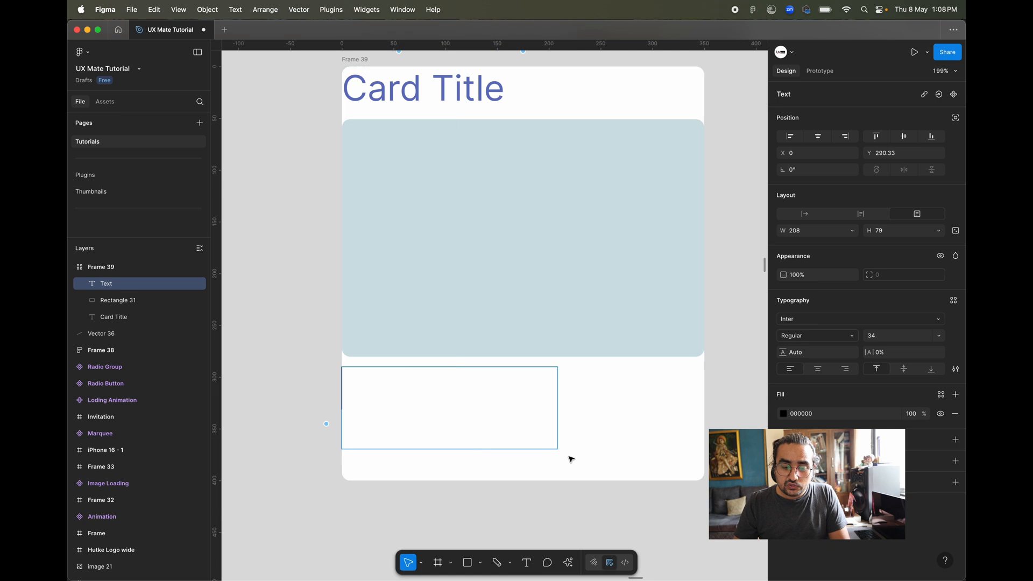
mouse_move(479, 421)
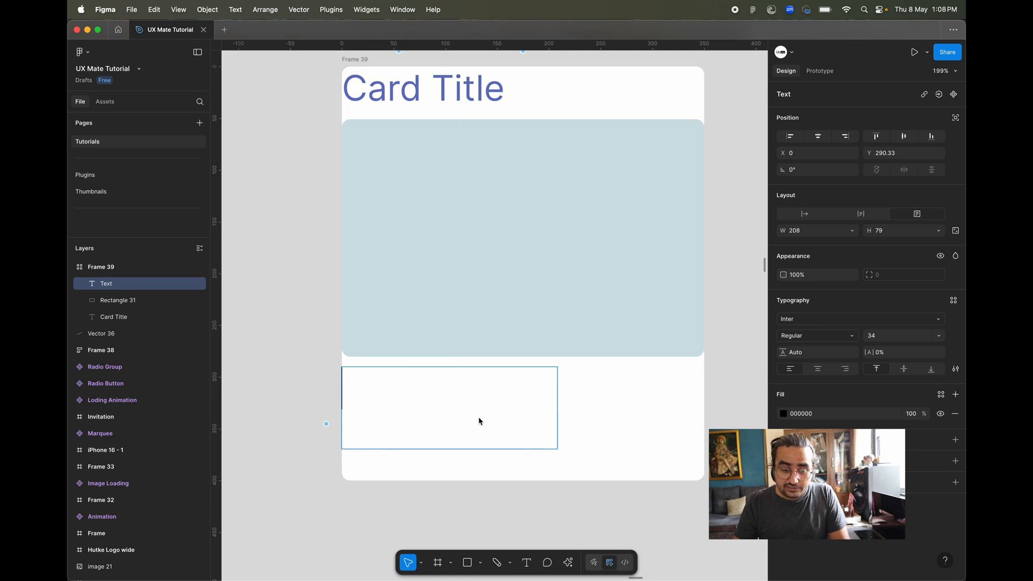
- Enter 'Lorem Ipsum' placeholder and choose the Replace content action from quick actions
type("Lorem Ipsu,")
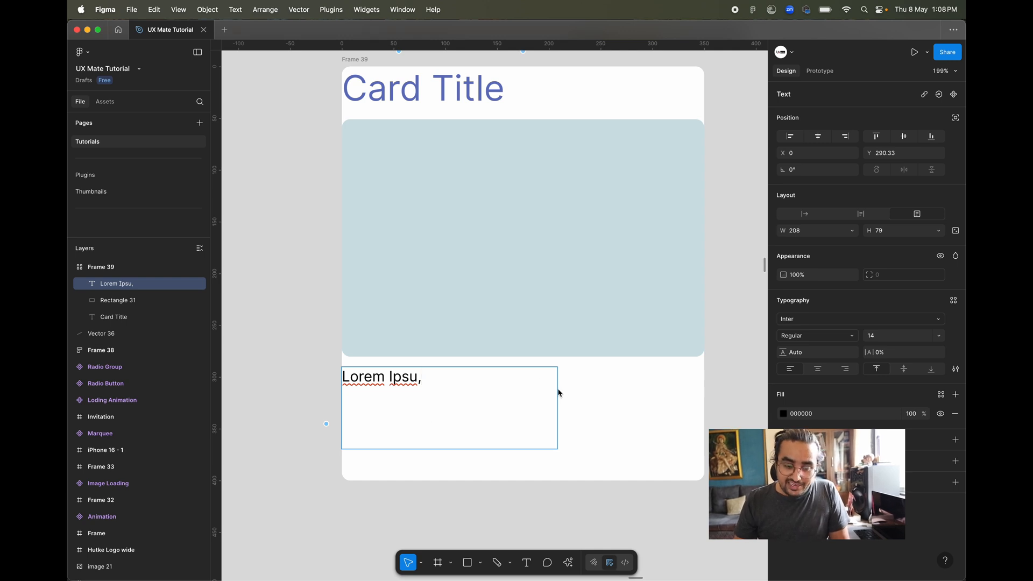
mouse_move(303, 396)
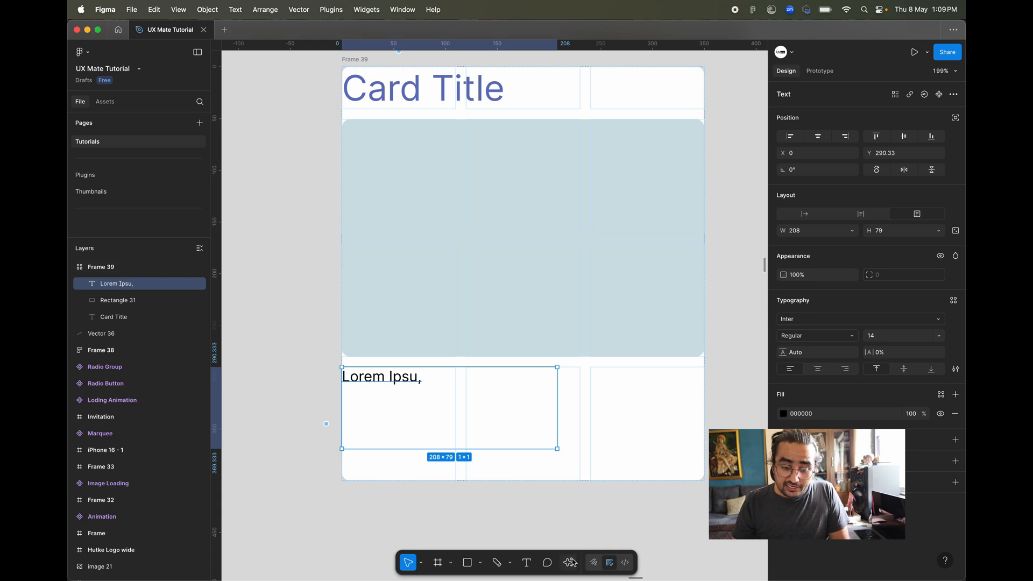
left_click(568, 562)
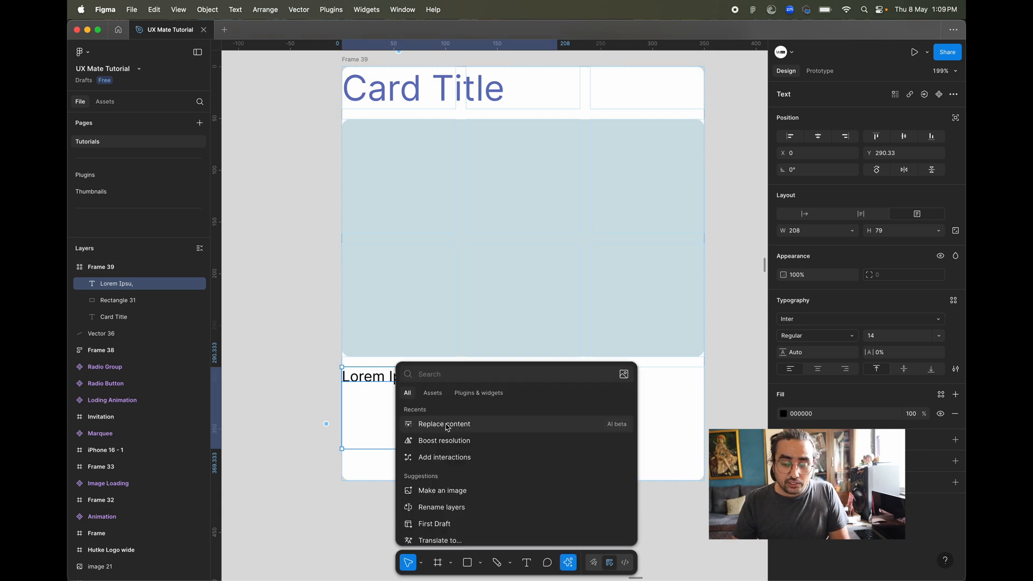
type("re")
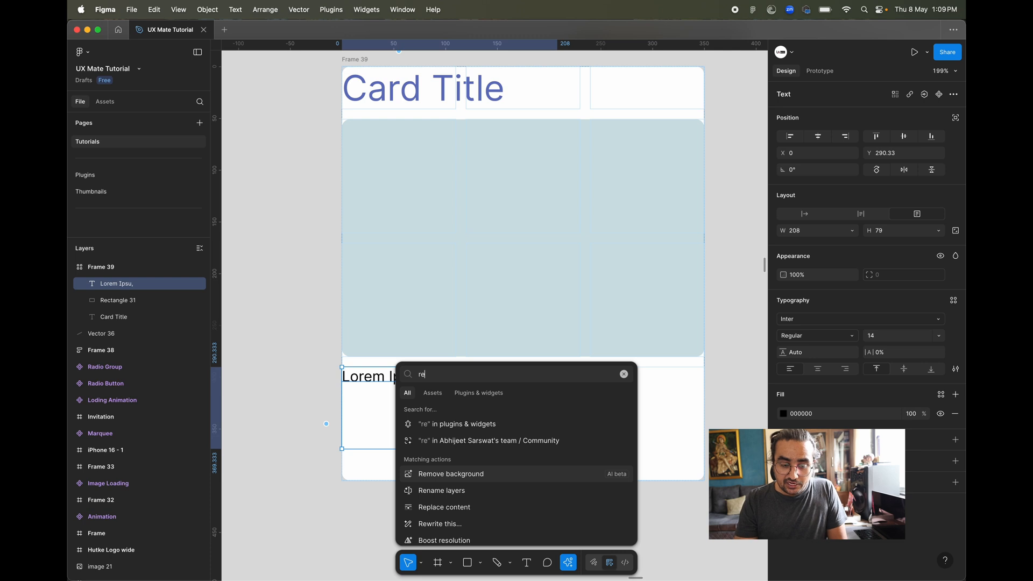
type("place")
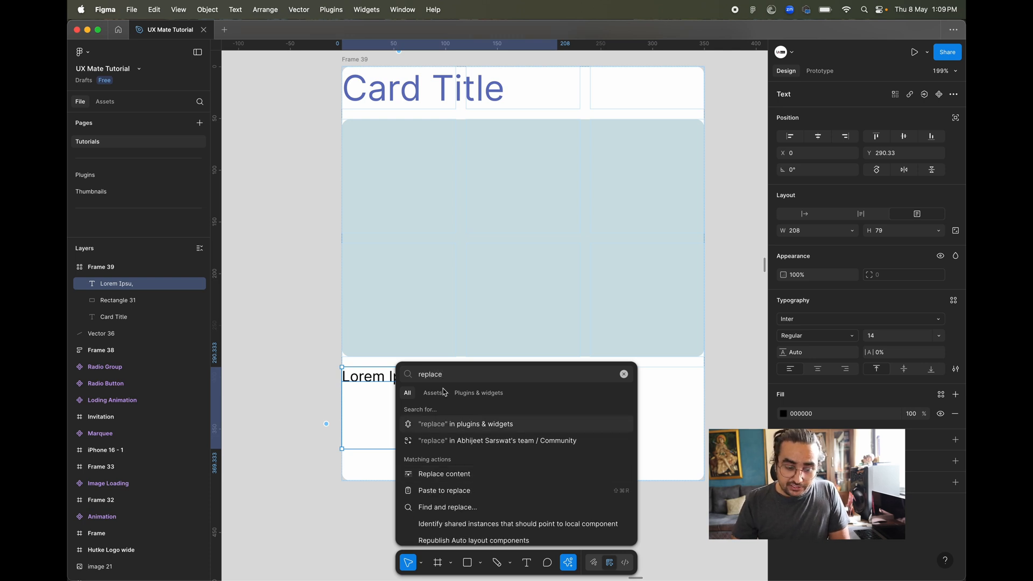
left_click(445, 474)
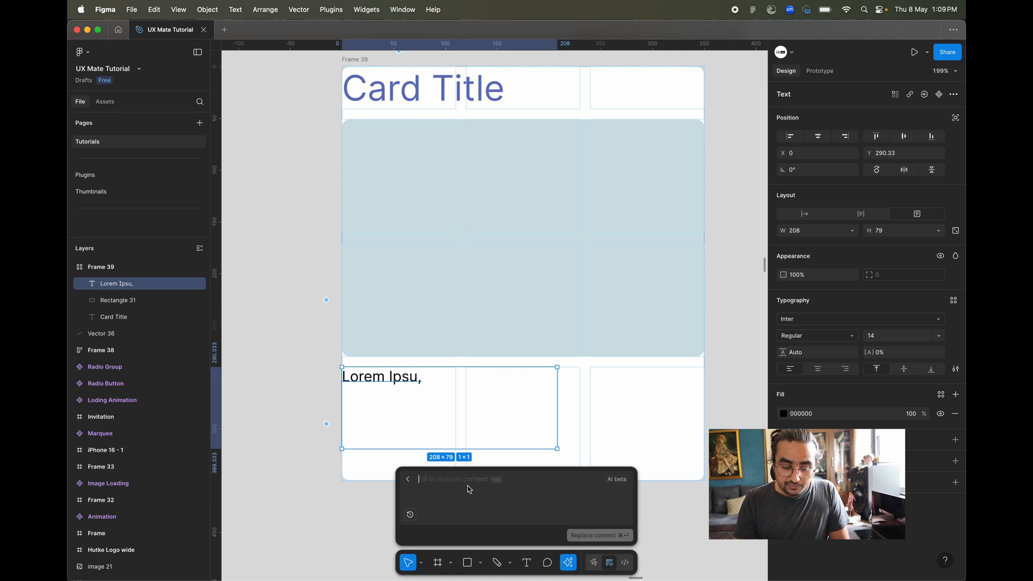
- Prompt 'Give me some content for figma auto layout tutorial' and generate the replacement text
type("Give ,e some realistic c")
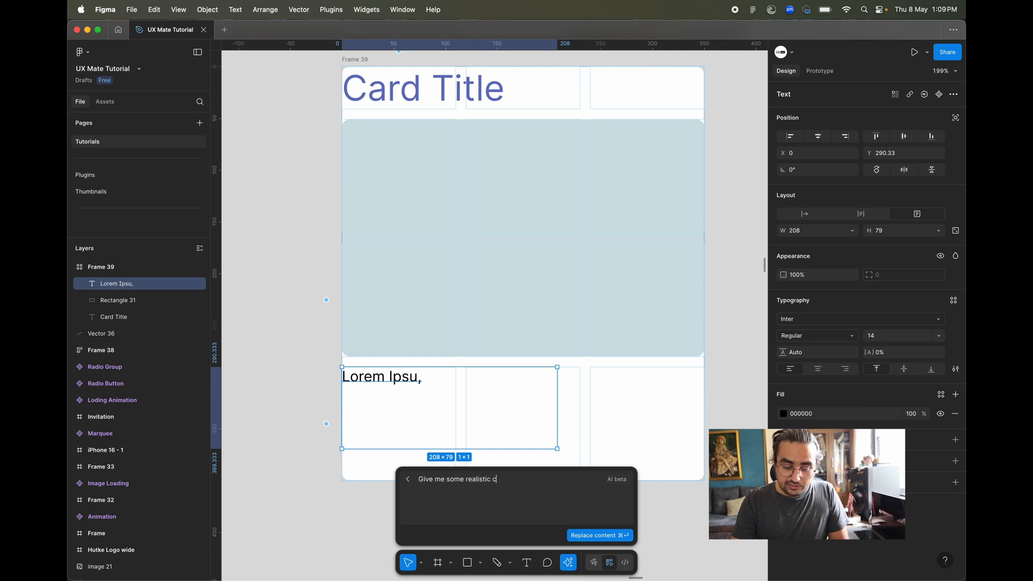
type("ontent for")
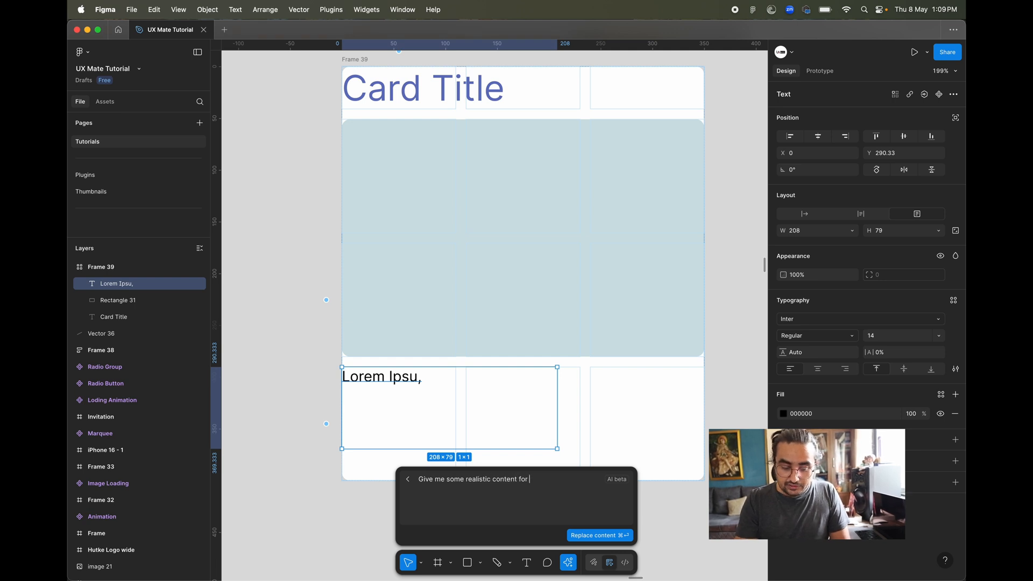
type("figma auto layout")
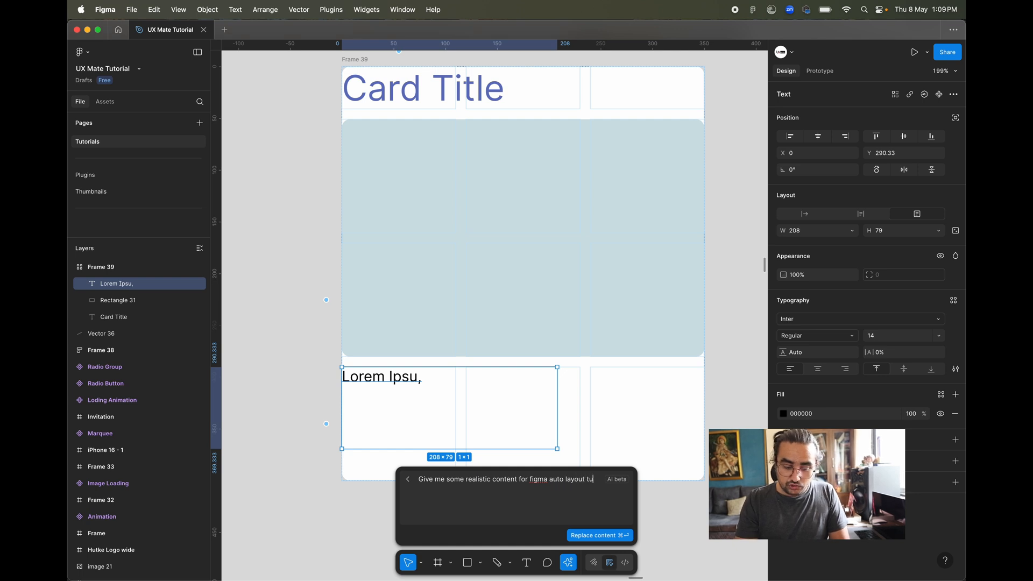
type("tutorial")
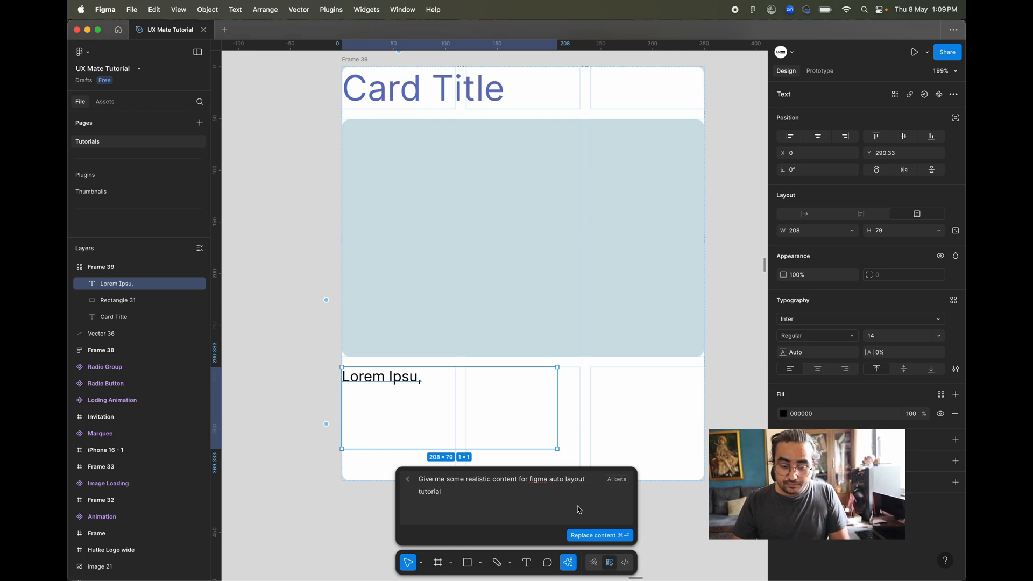
left_click(596, 535)
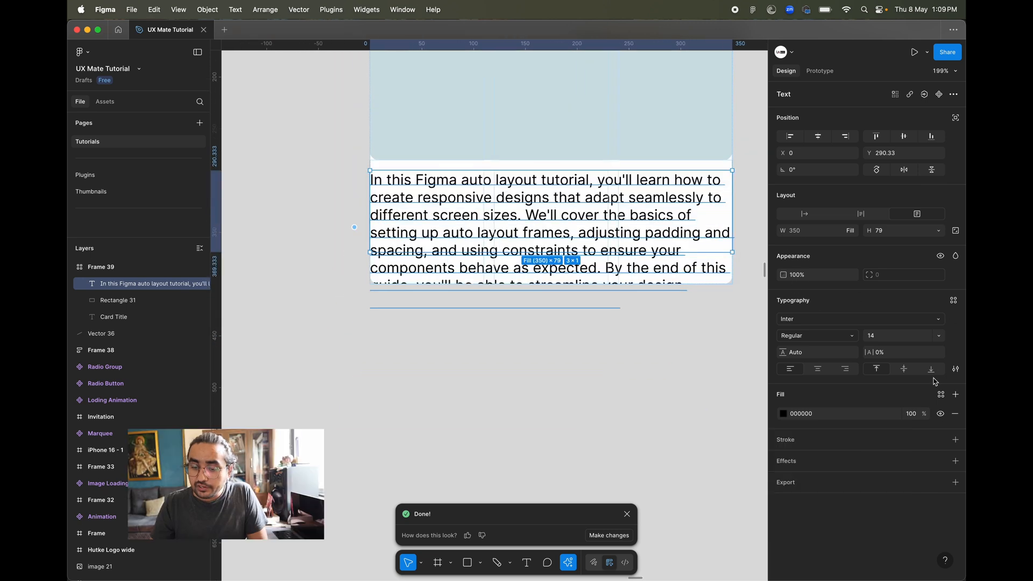
- Enable Truncate text on the paragraph so it cuts off with an ellipsis in its cell
left_click(956, 368)
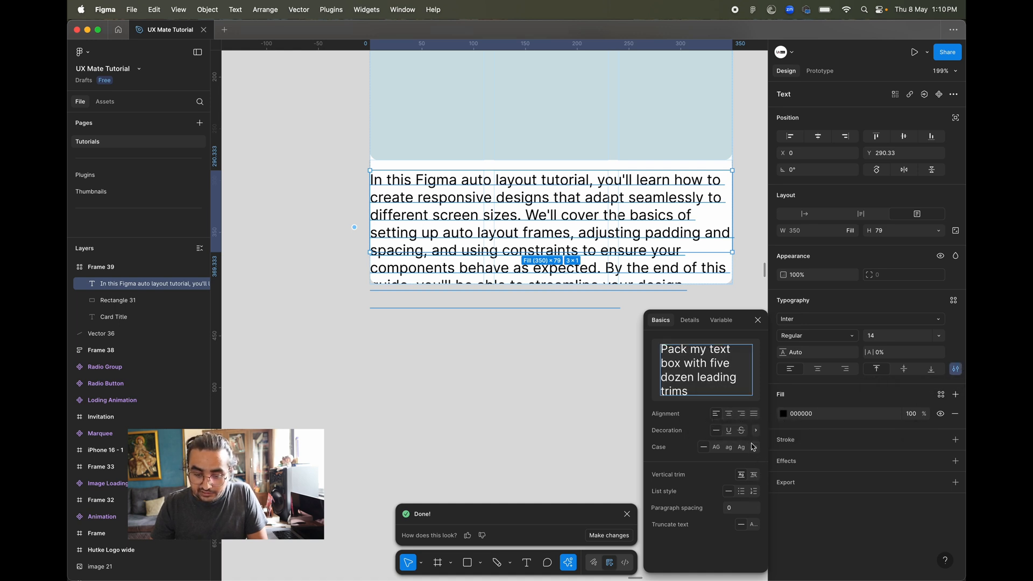
left_click(752, 524)
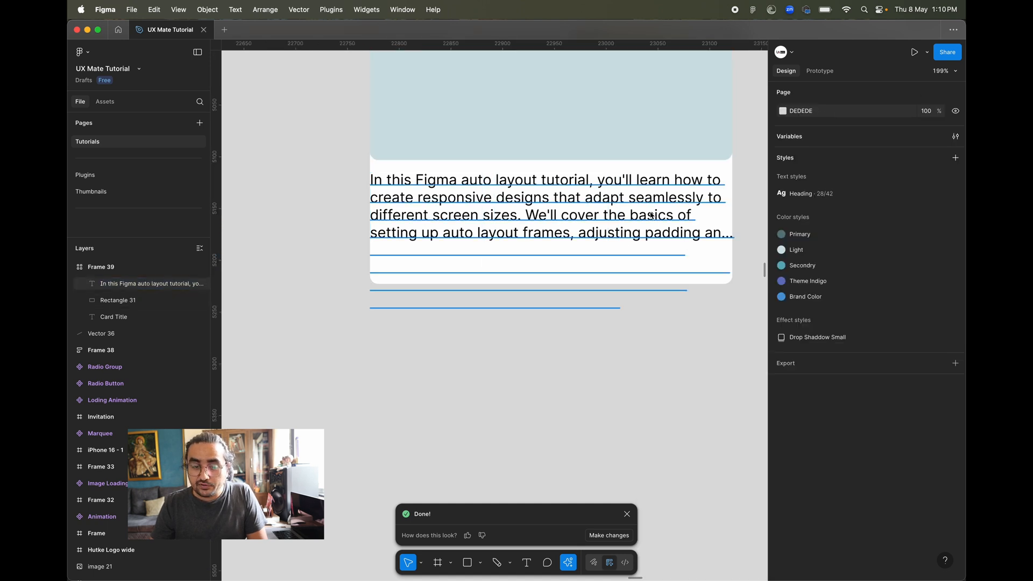
left_click(547, 224)
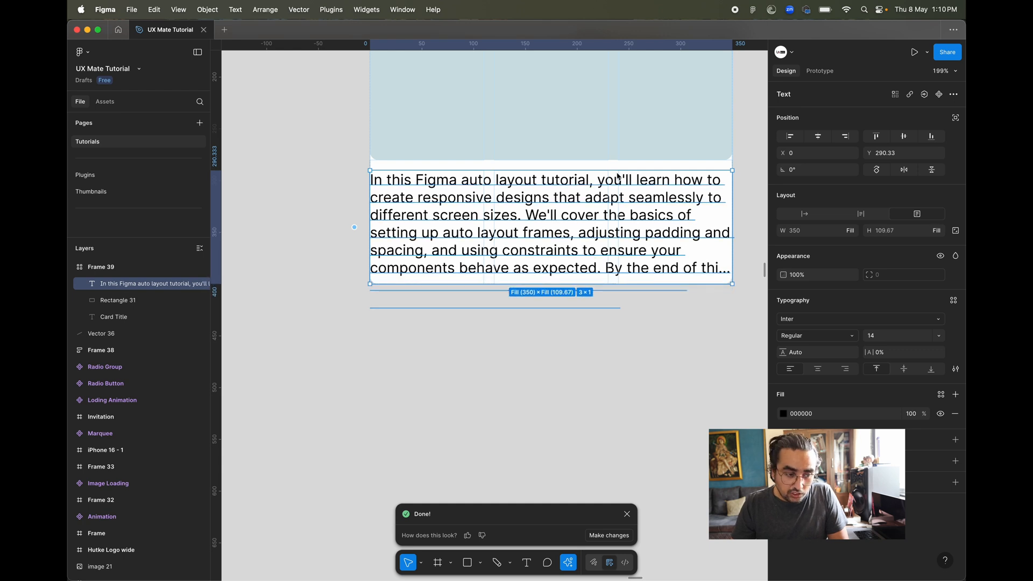
mouse_move(592, 343)
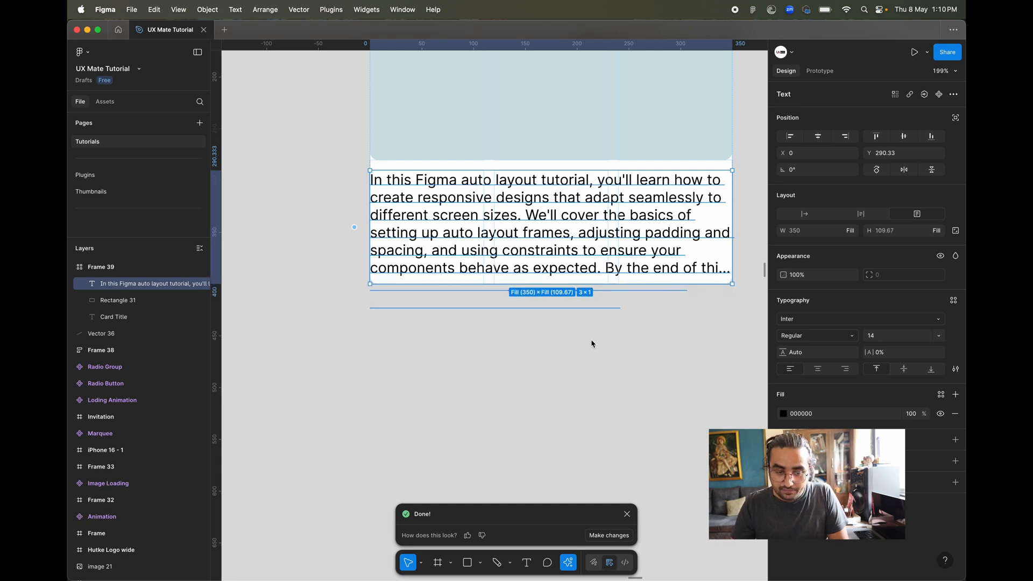
left_click(592, 344)
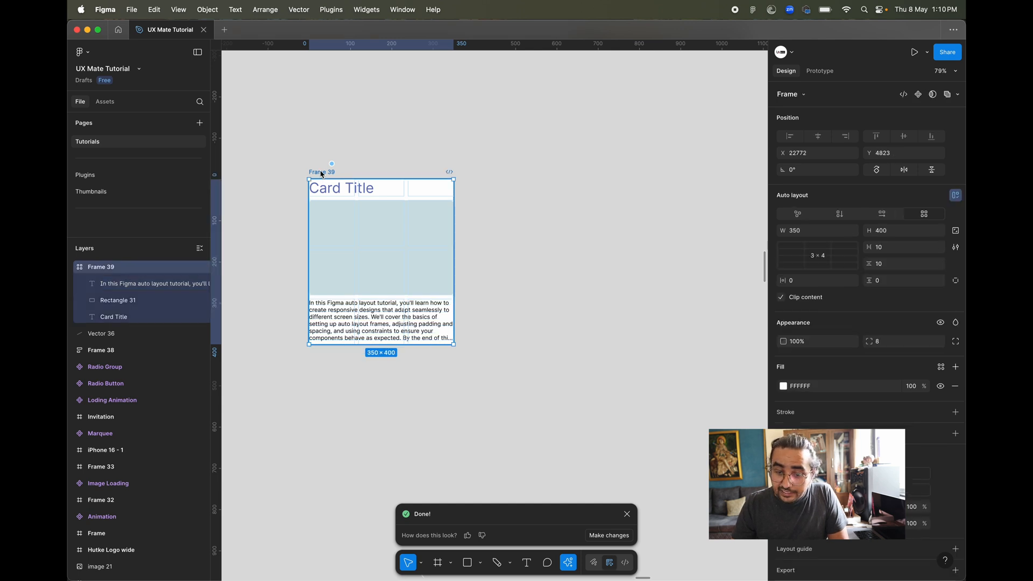
mouse_move(821, 288)
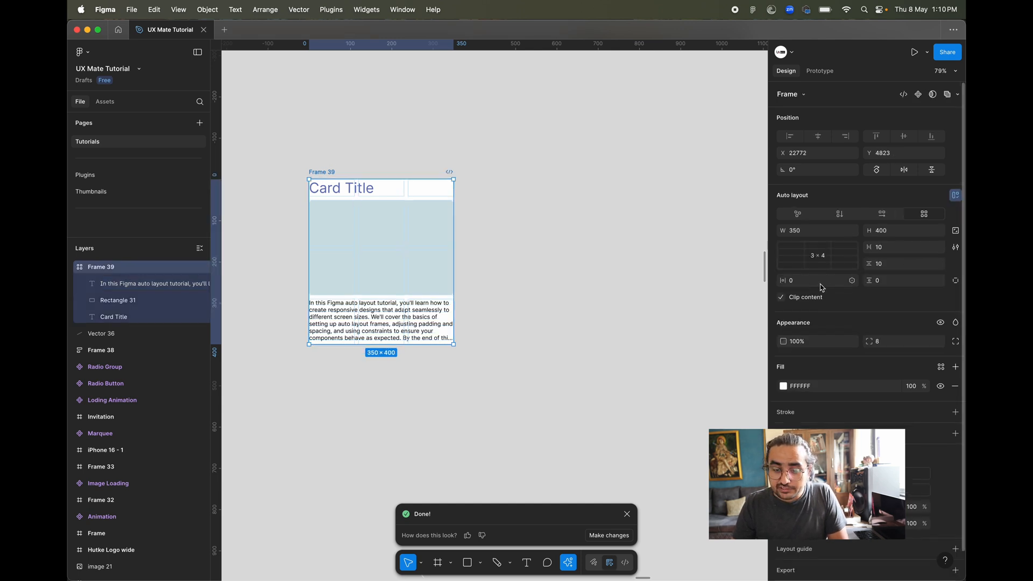
mouse_move(795, 289)
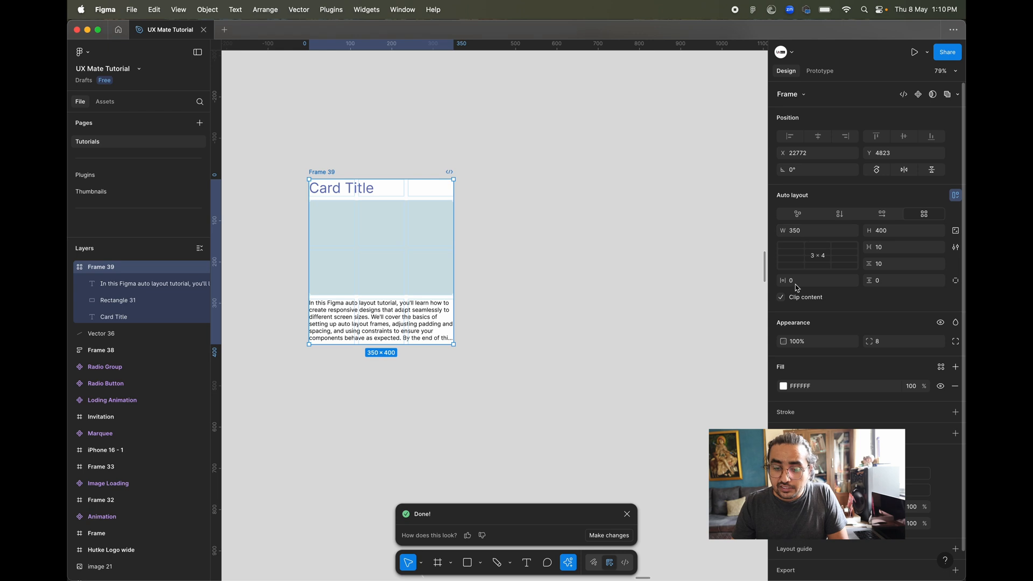
mouse_move(817, 282)
type("24")
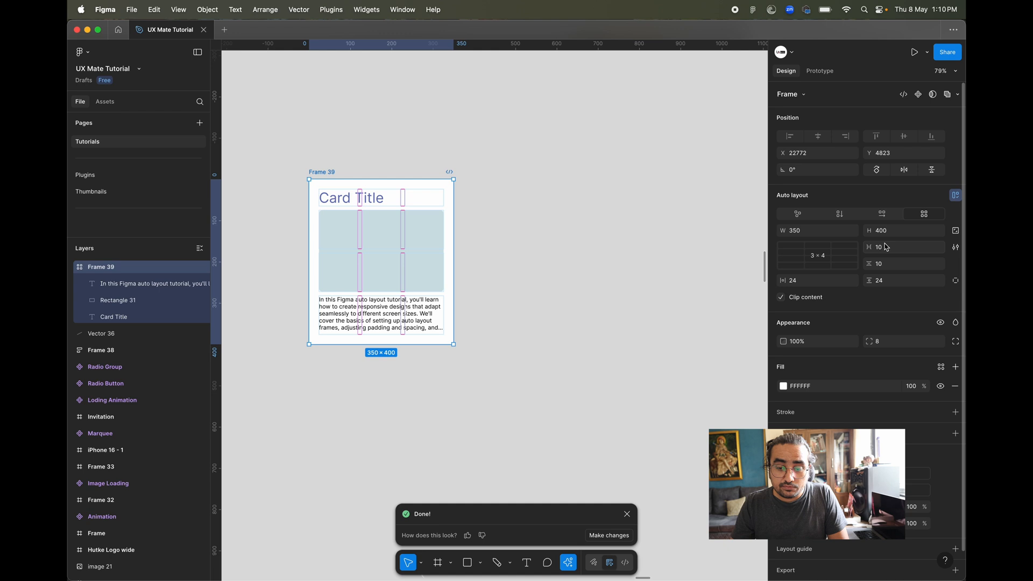
- Set the grid's column gap to 24
left_click(902, 247)
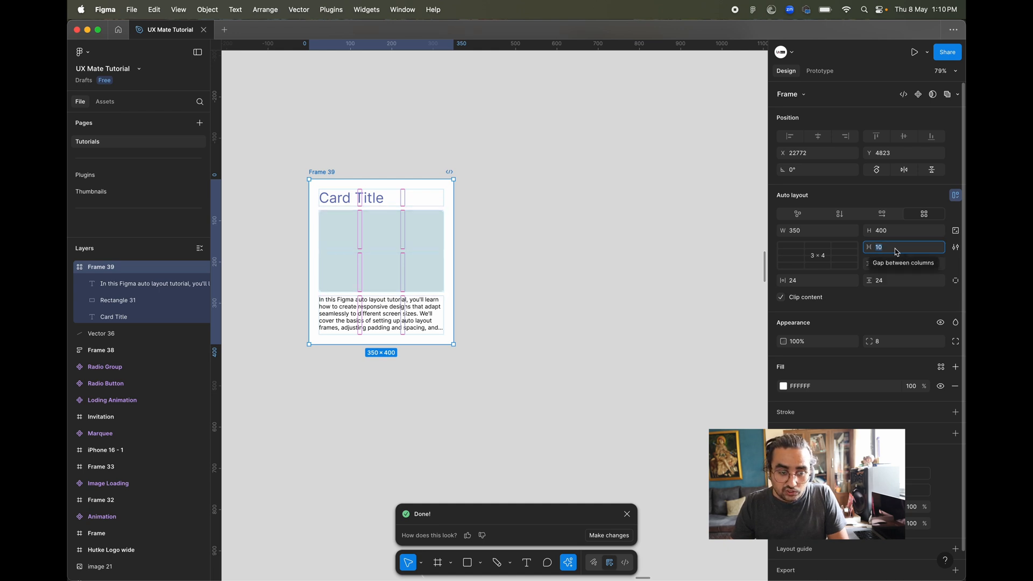
type("24")
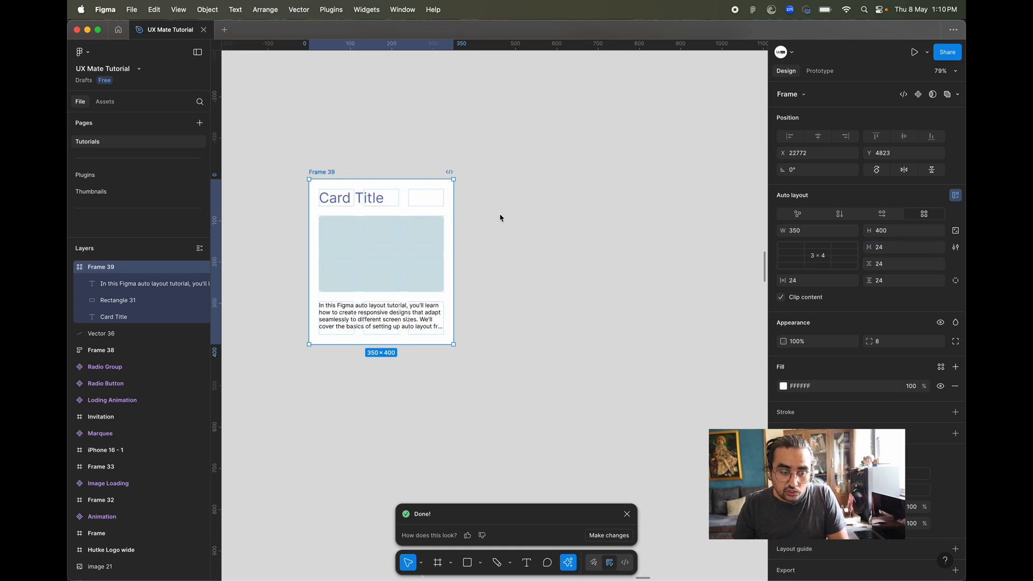
mouse_move(529, 196)
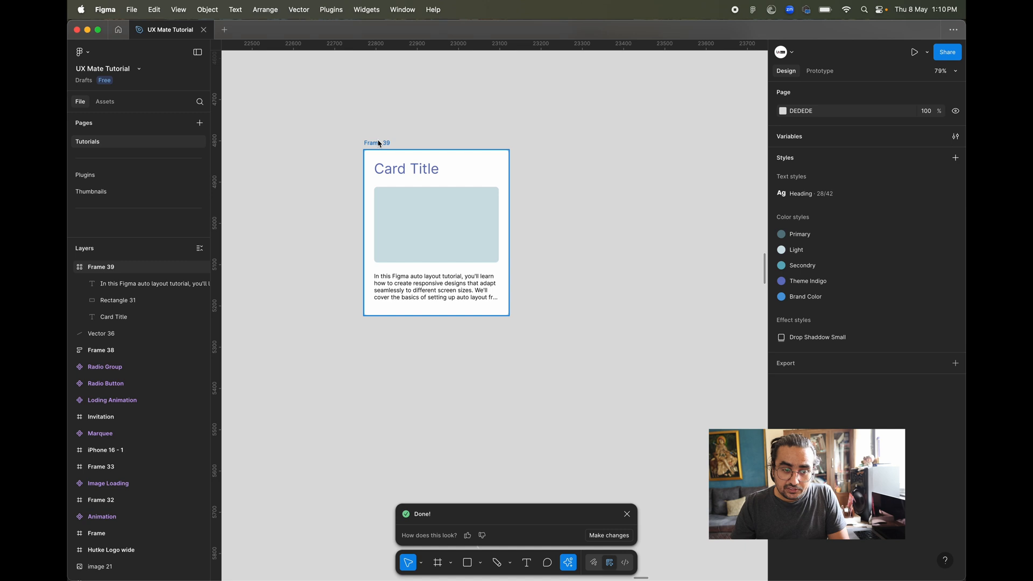
left_click(436, 237)
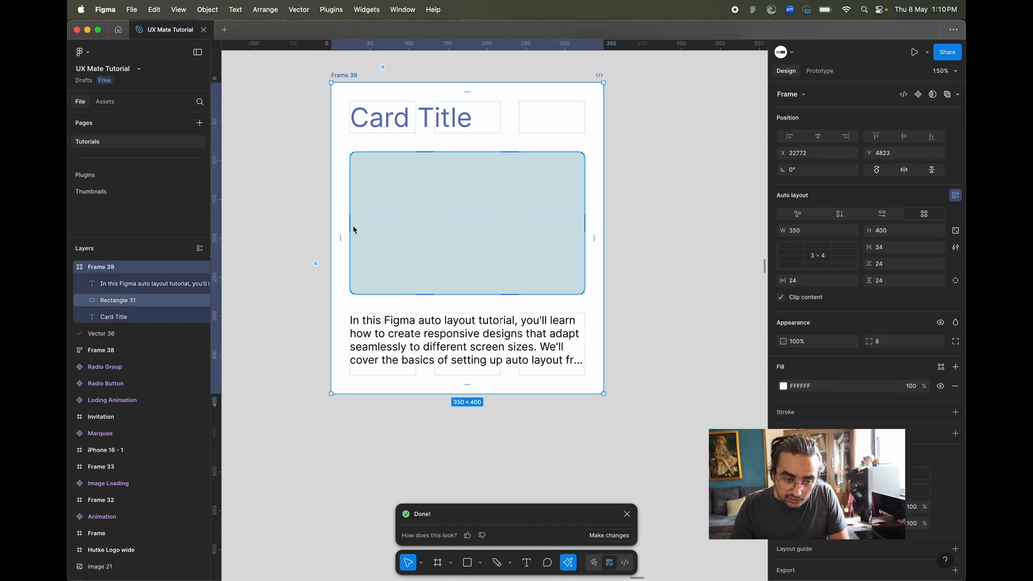
mouse_move(424, 175)
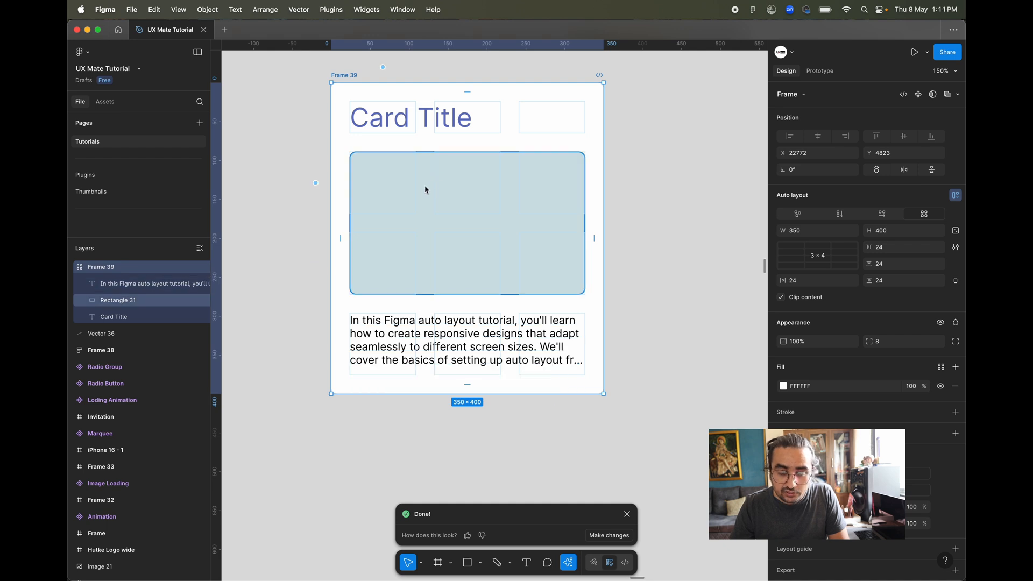
mouse_move(497, 157)
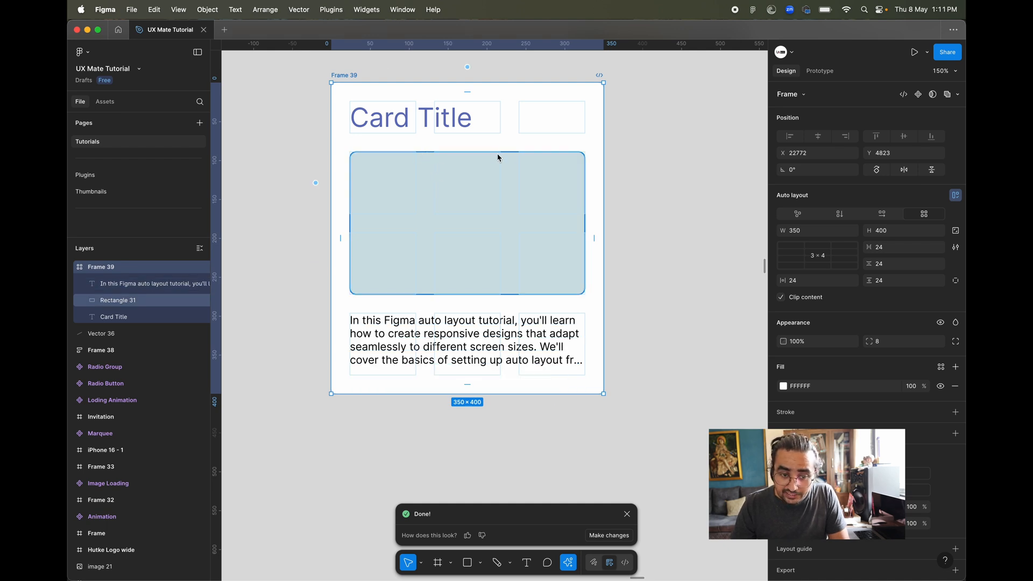
mouse_move(585, 223)
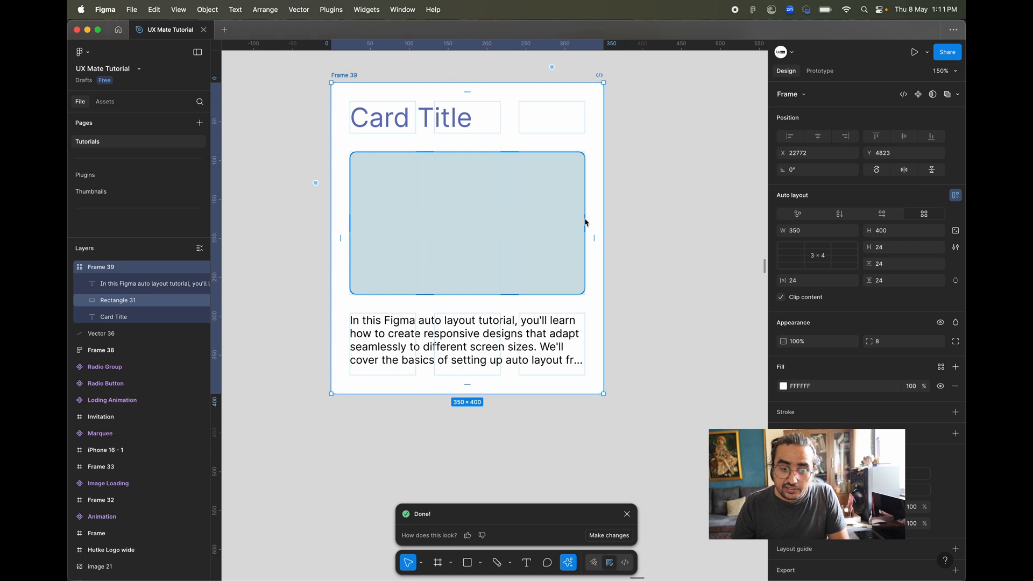
mouse_move(533, 209)
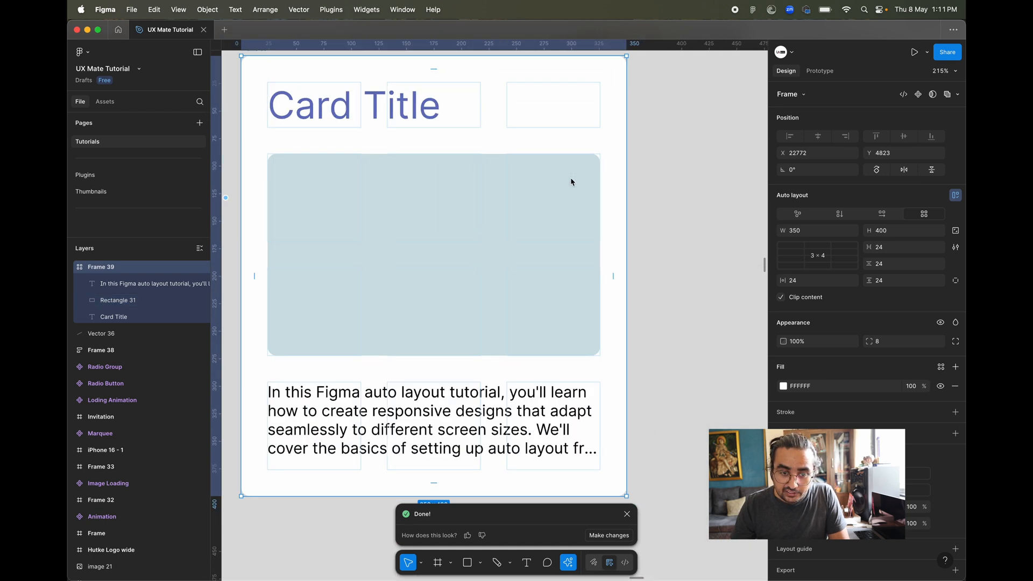
right_click(445, 258)
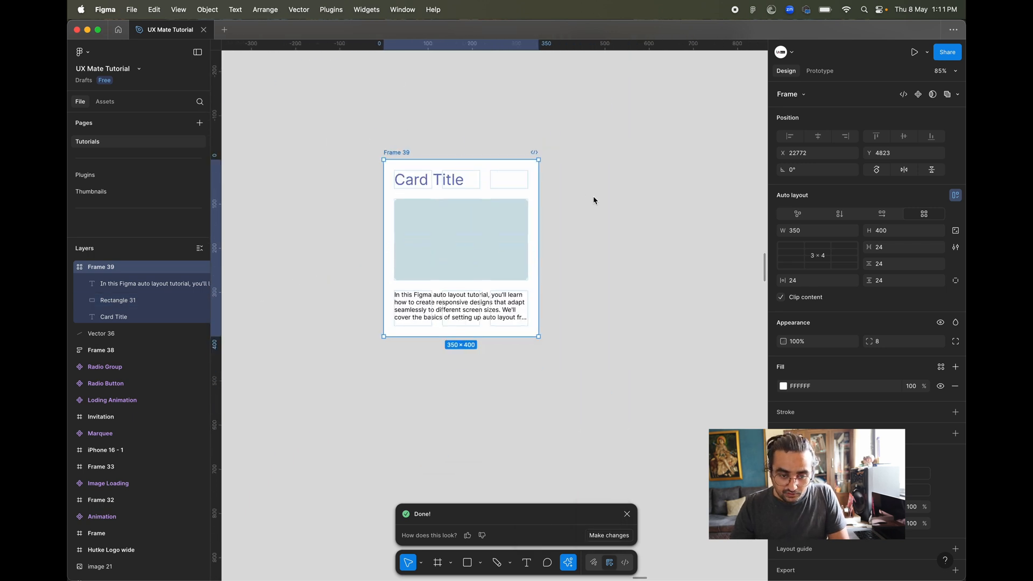
left_click(412, 362)
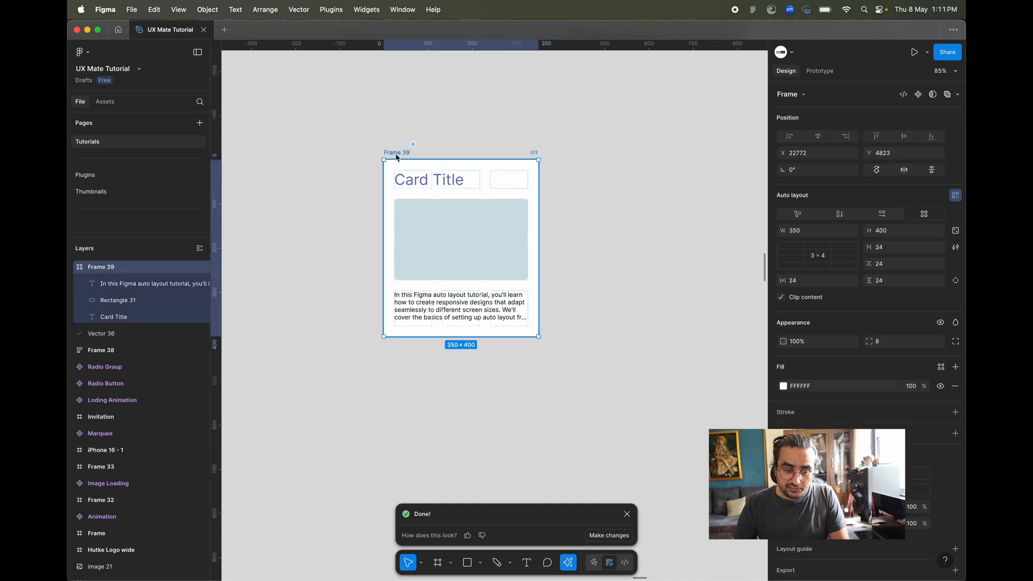
scroll("down", 3)
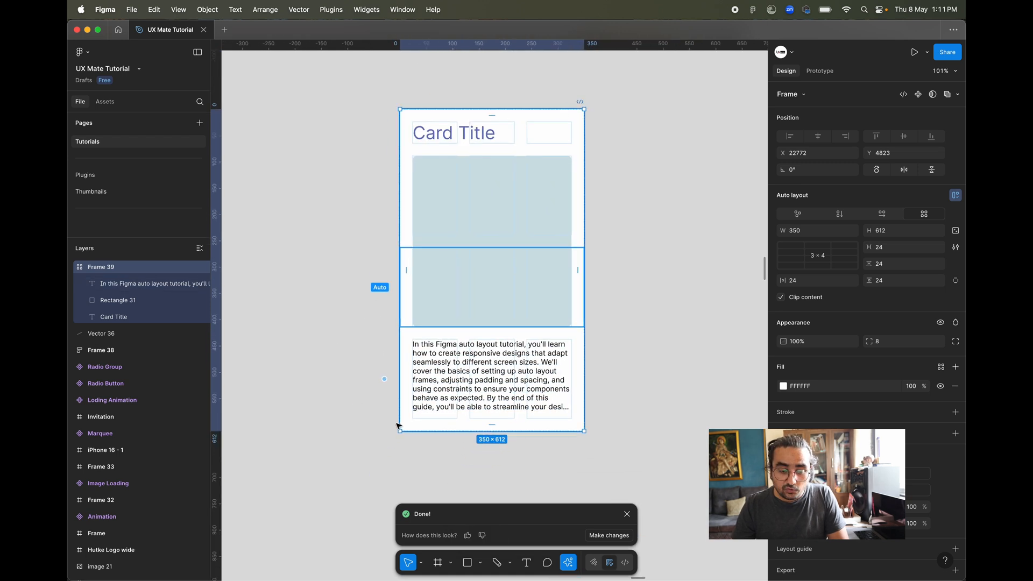
mouse_move(373, 133)
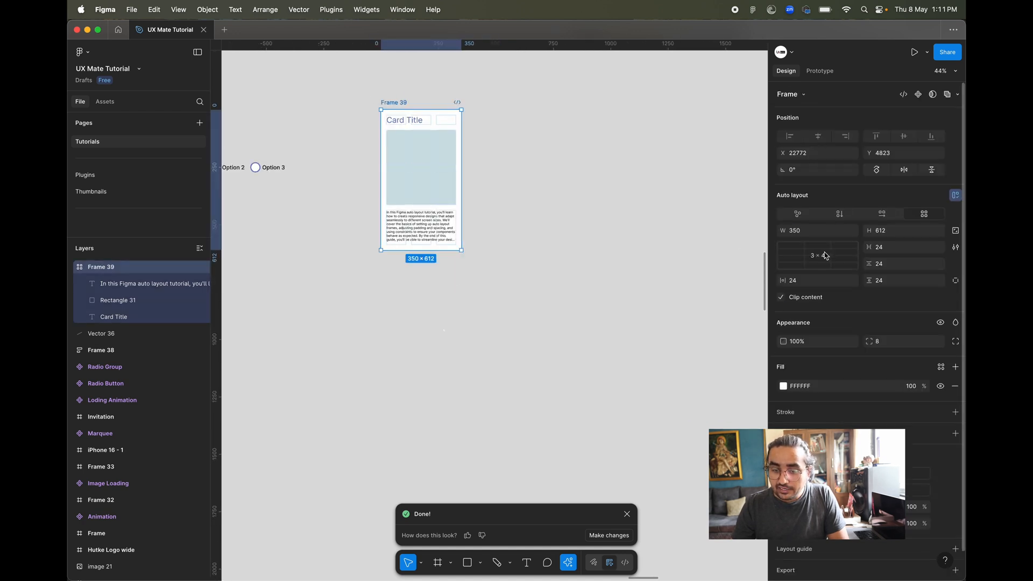
- Extend the frame's grid to 3 columns by 5 rows
left_click(816, 256)
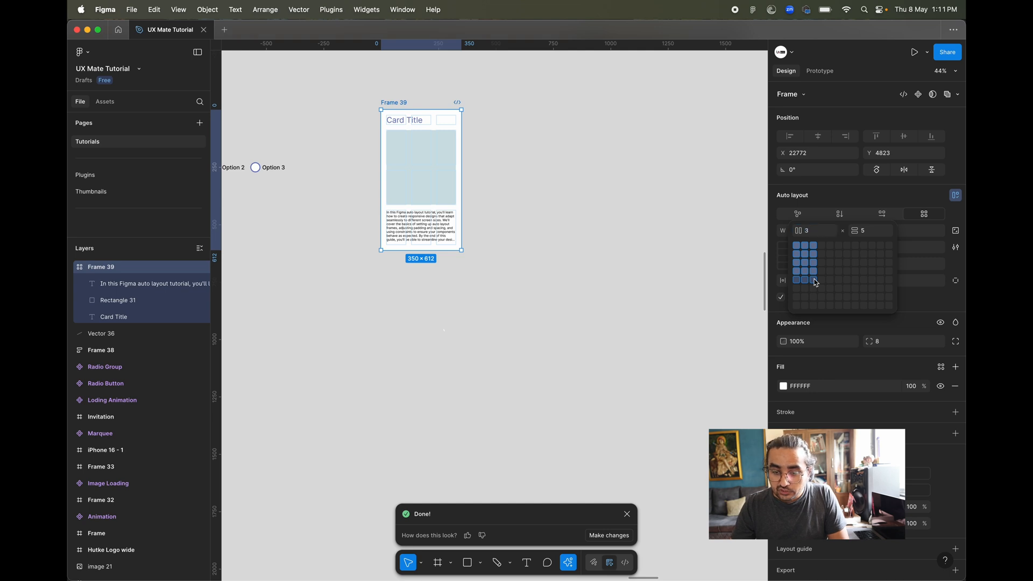
left_click(804, 280)
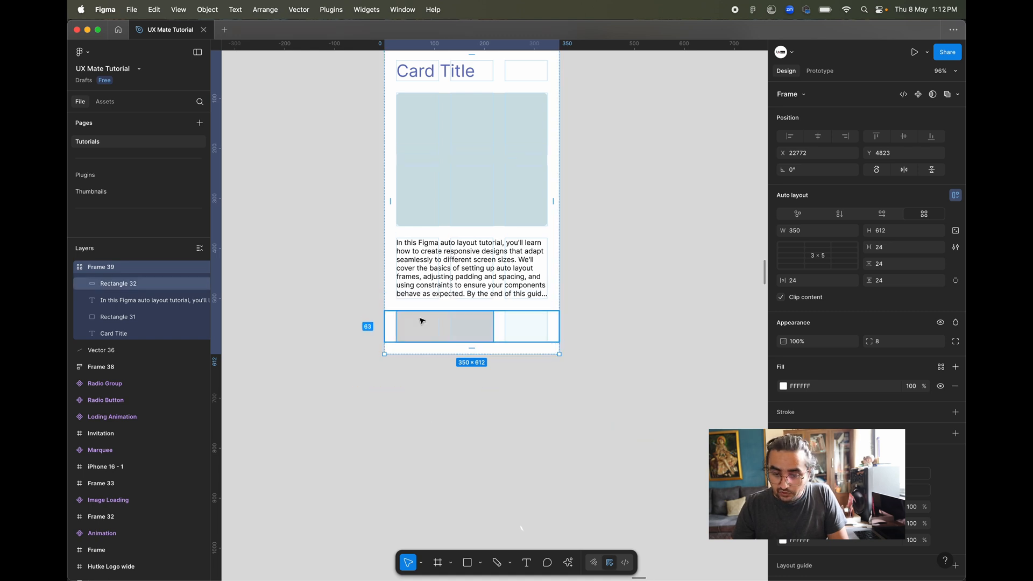
- Adjust the wide grey button rectangle in the bottom row to 194 × 64, filling the row height
left_click(425, 326)
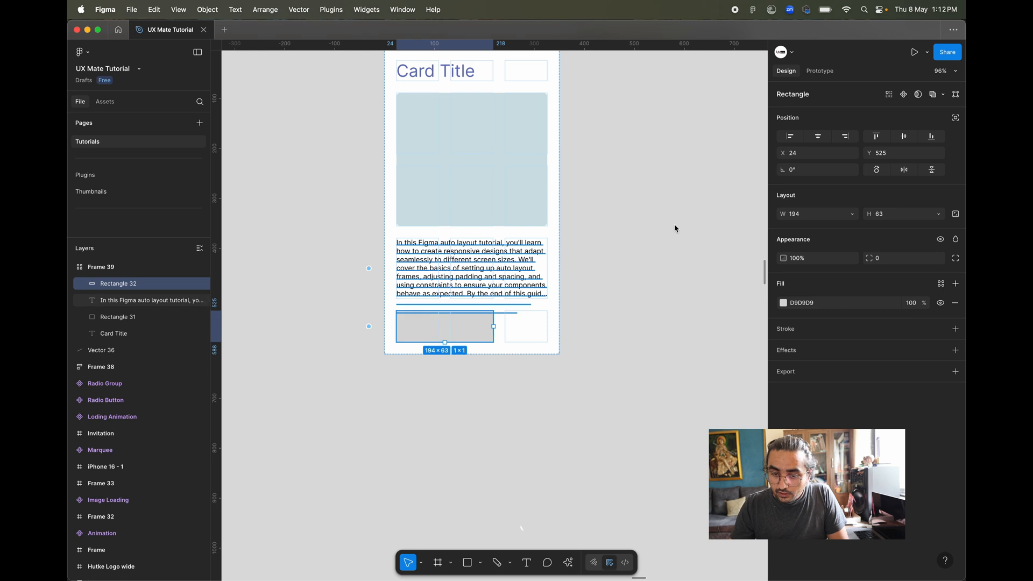
left_click(903, 213)
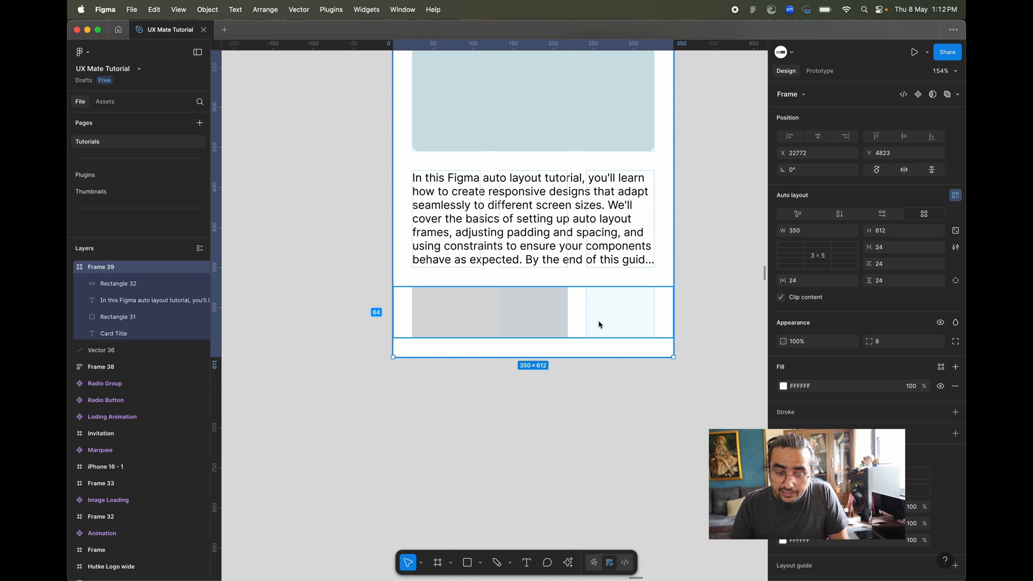
left_click(454, 312)
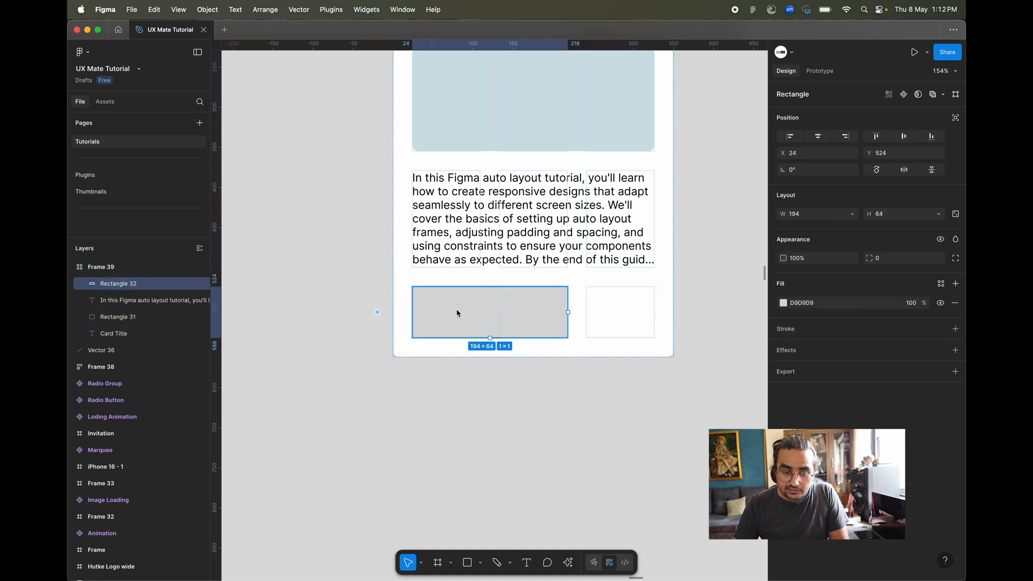
mouse_move(539, 313)
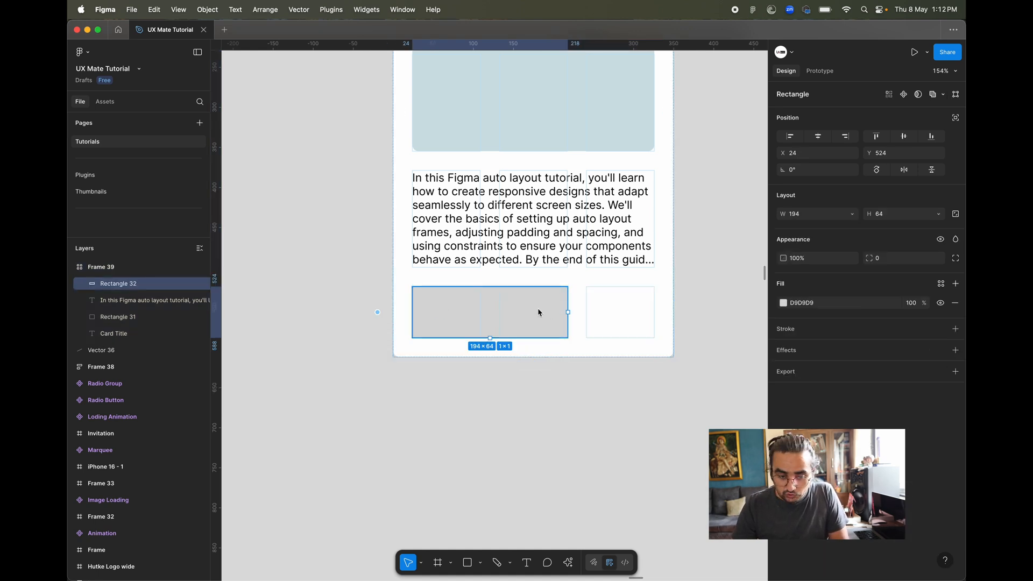
mouse_move(585, 402)
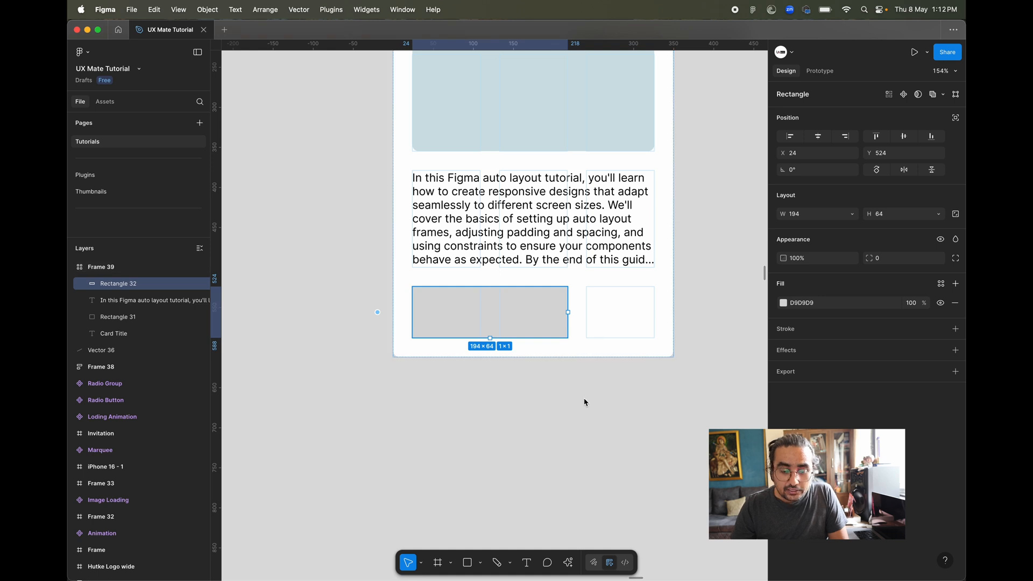
mouse_move(468, 557)
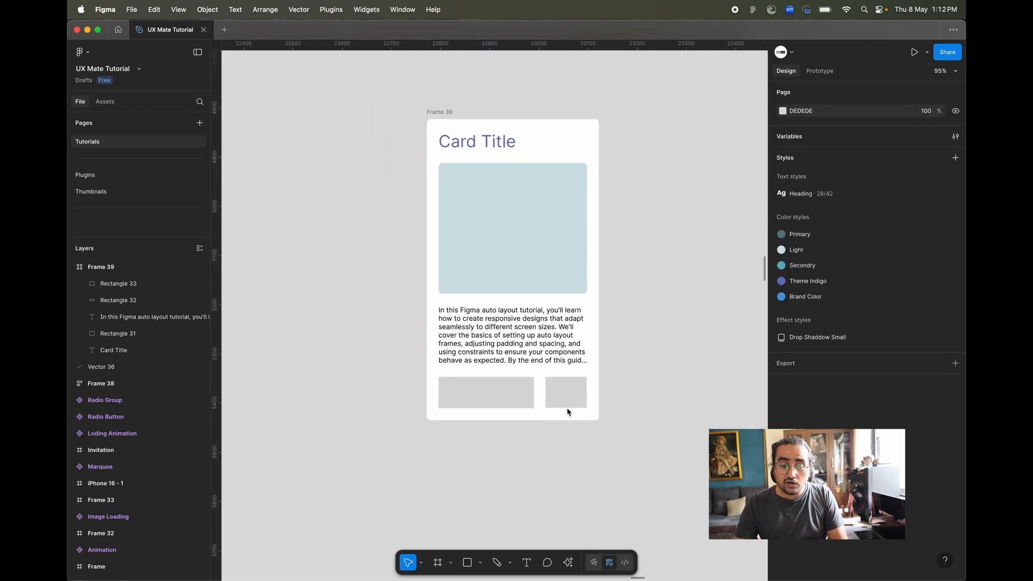
left_click(101, 267)
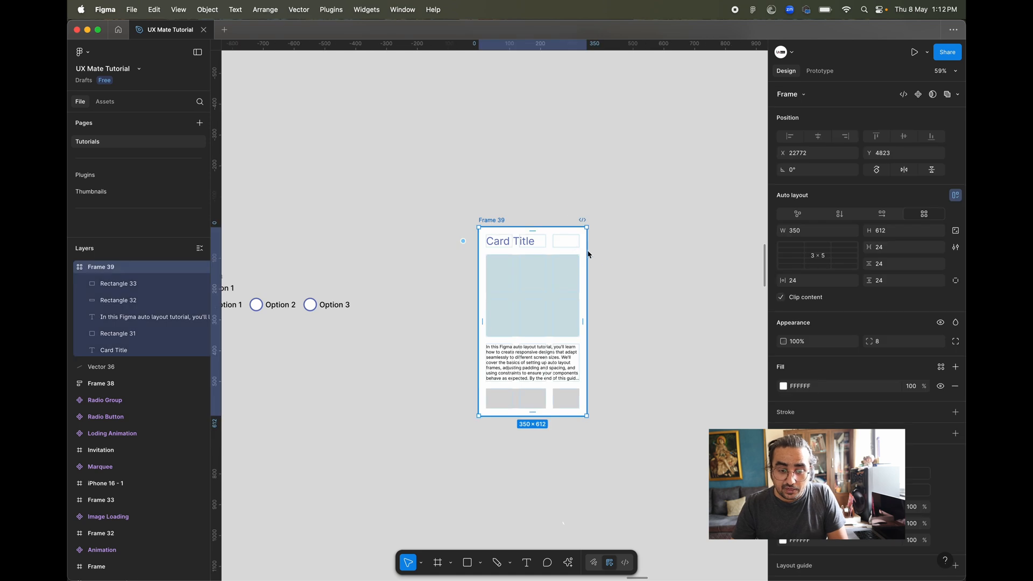
mouse_move(587, 245)
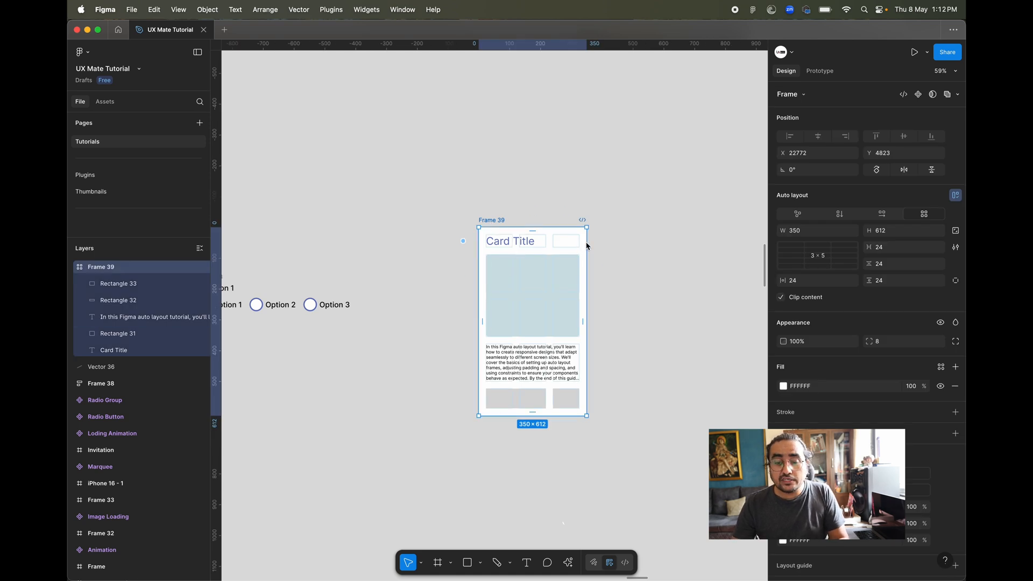